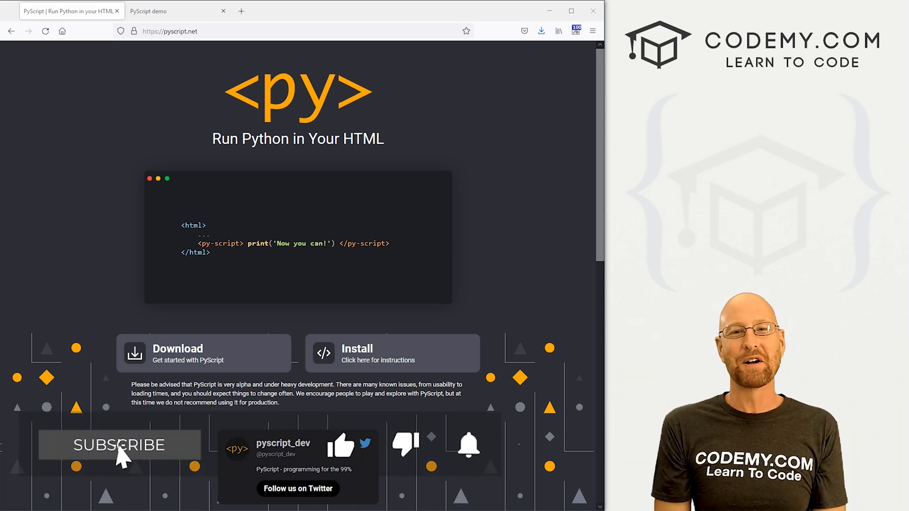
- Add the pyscript.css stylesheet link to the head of index.html
click(120, 445)
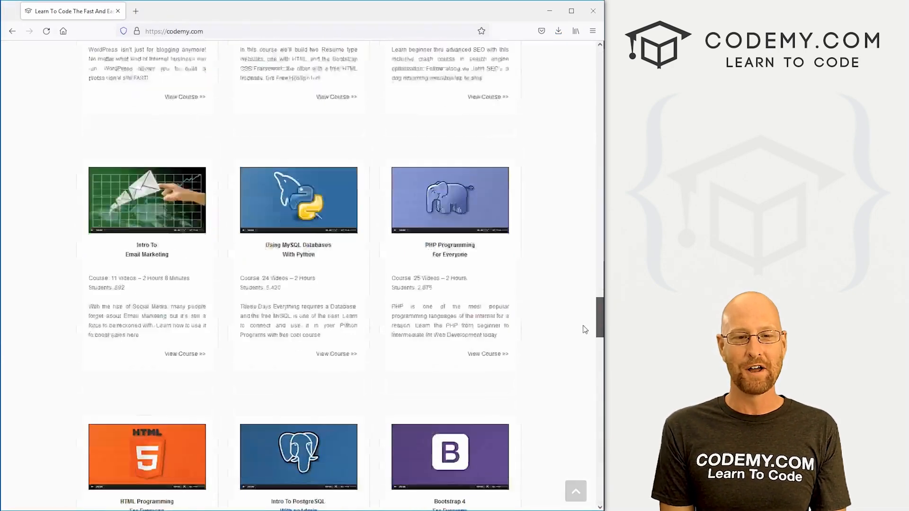
scroll(down, 3)
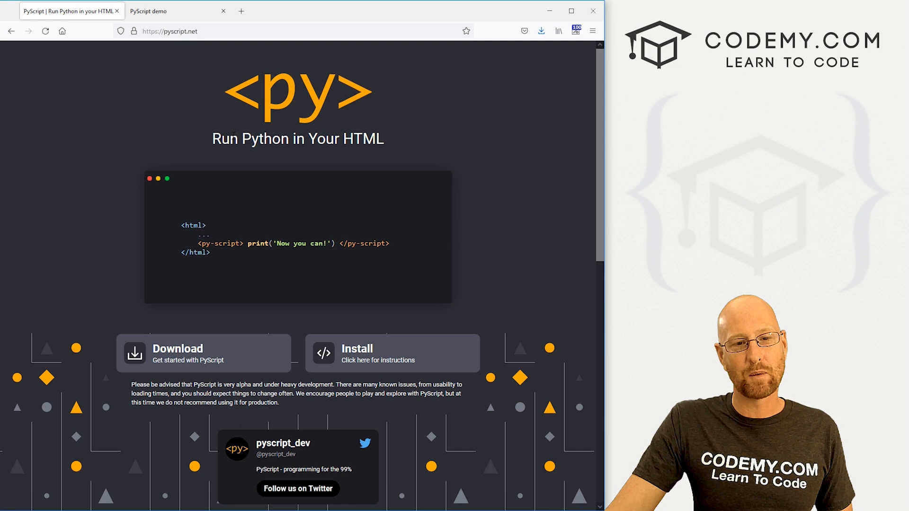
mouse_move(178, 349)
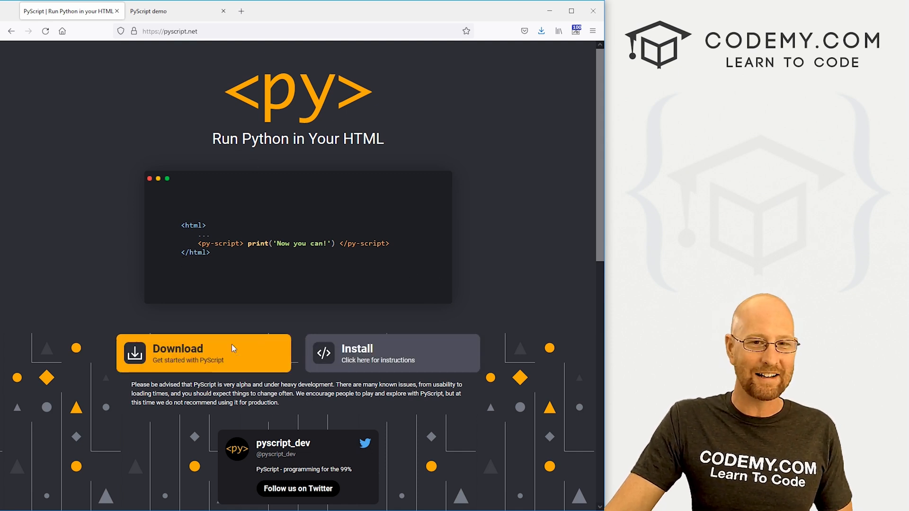
mouse_move(275, 362)
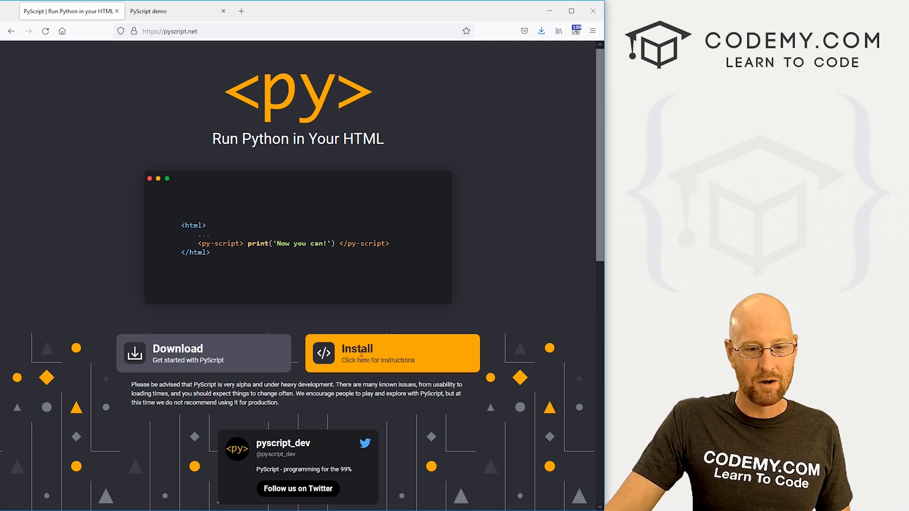
click(378, 359)
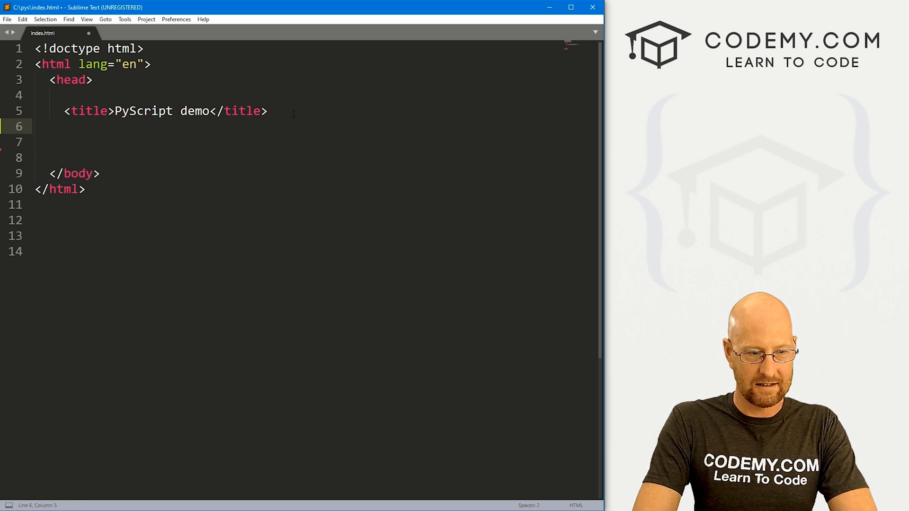
text(</head>)
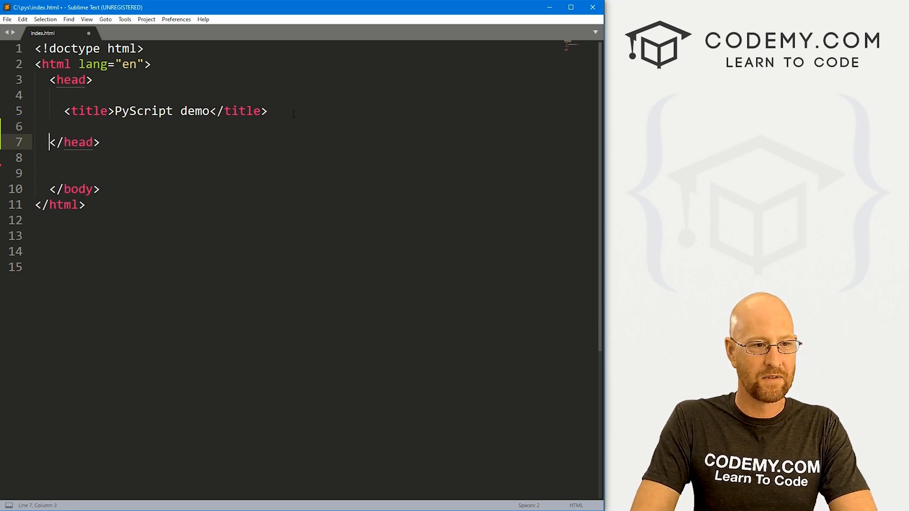
text(<link rel="stylesheet" href="https://pyscript.net/alpha/pyscript.css" />)
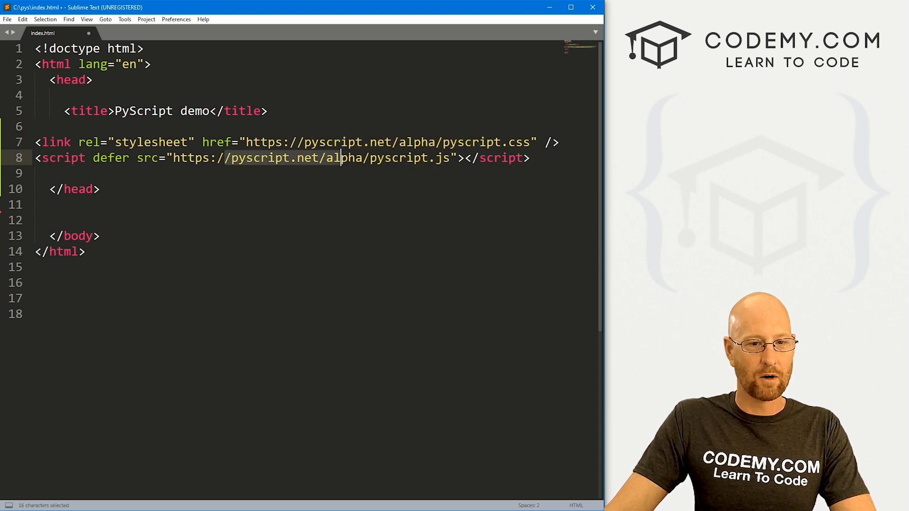
- Add a body with a py-script block printing "Hello World!" and save the file
click(100, 189)
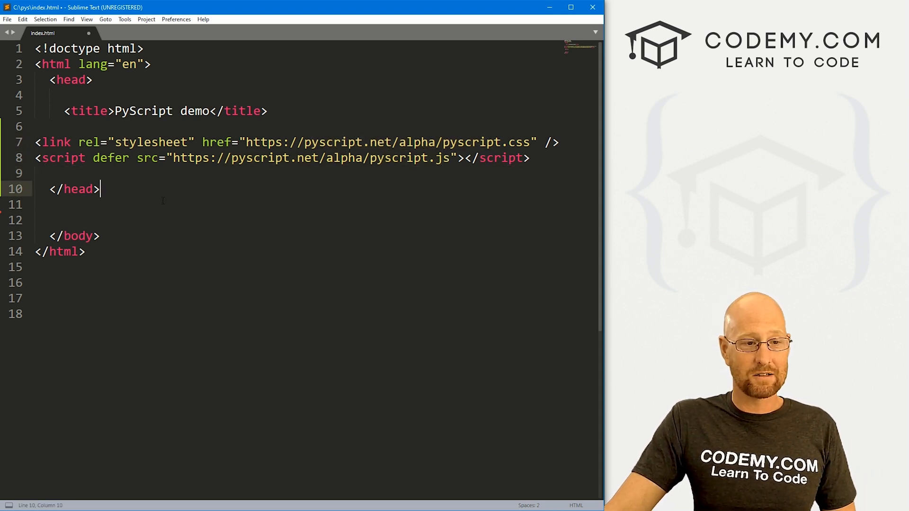
key(Enter)
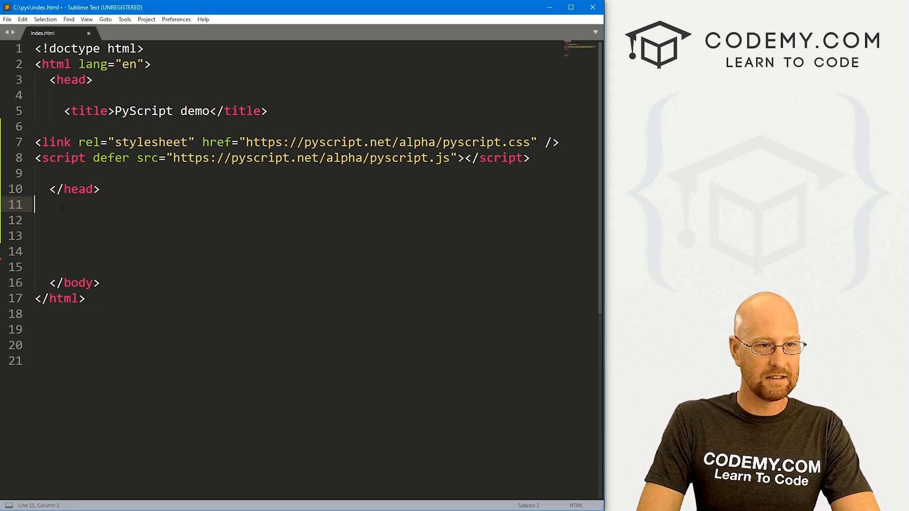
text(<bod)
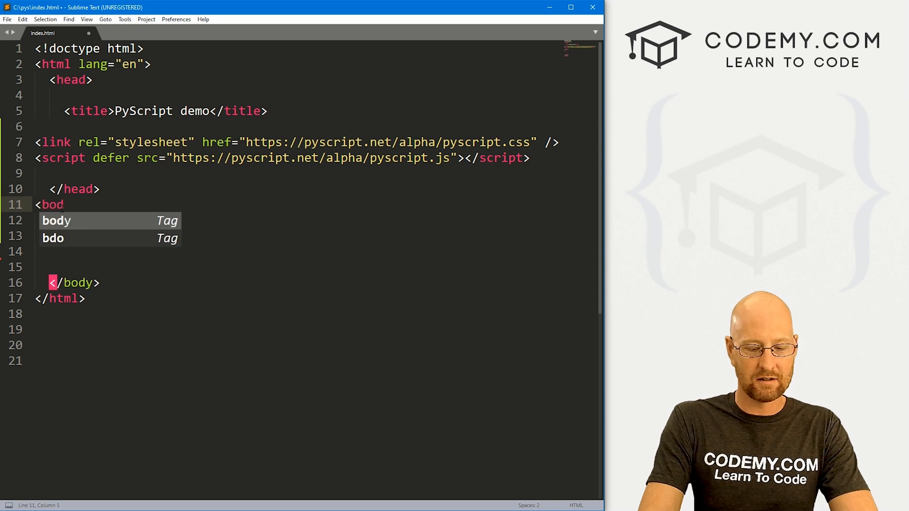
key(Tab)
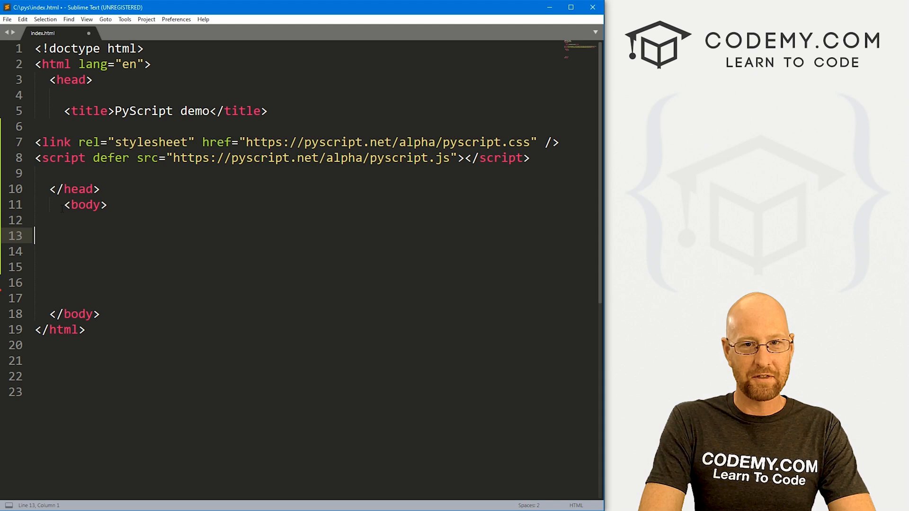
text(<py)
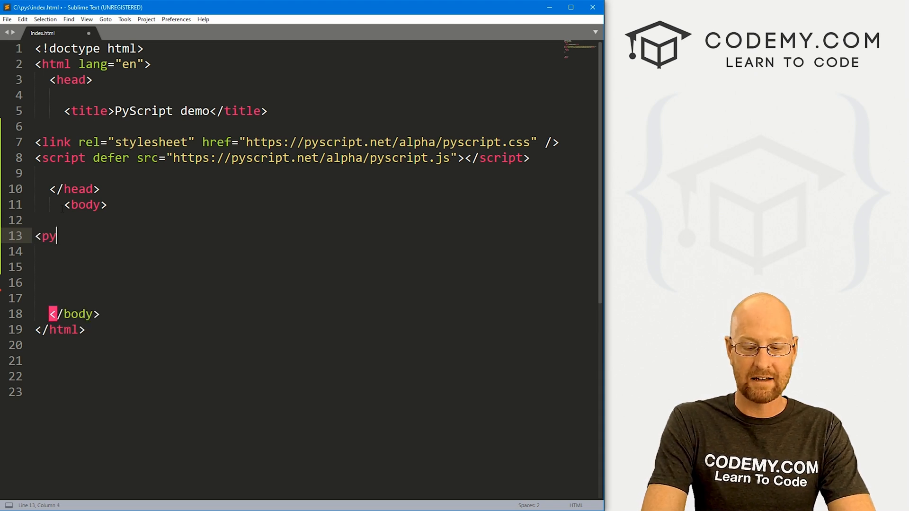
text(-script))
click(316, 267)
text(</py-script>)
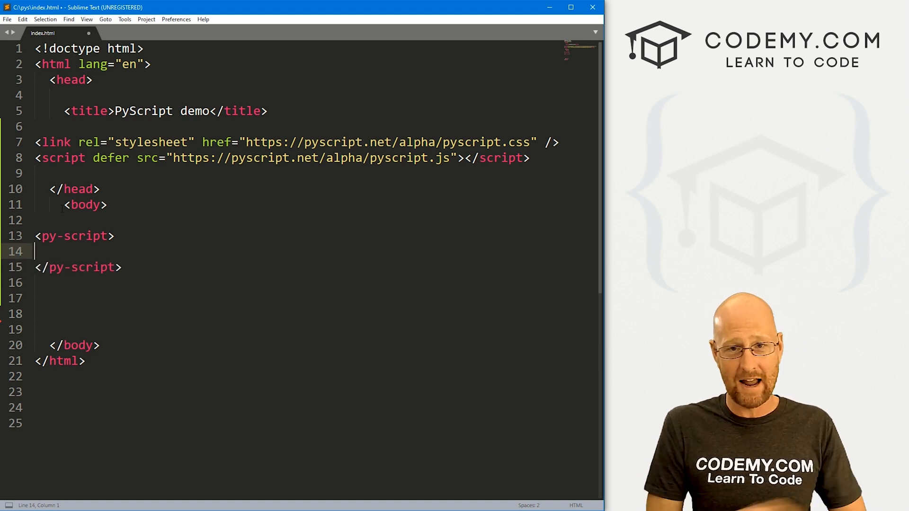
text(print())
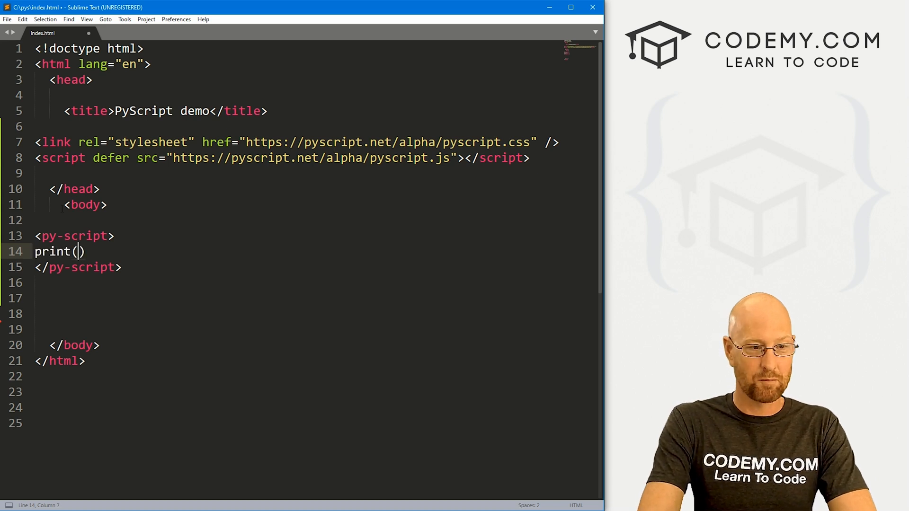
text("Hellow")
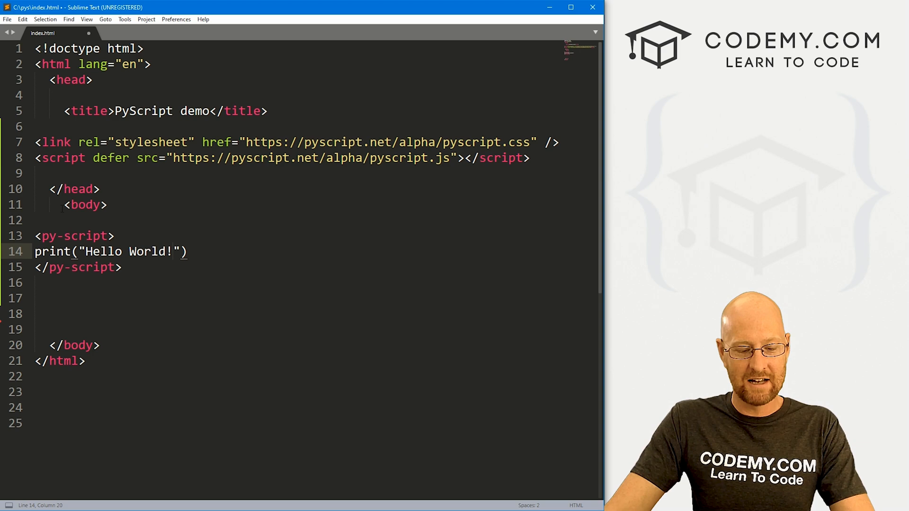
key(ctrl+s)
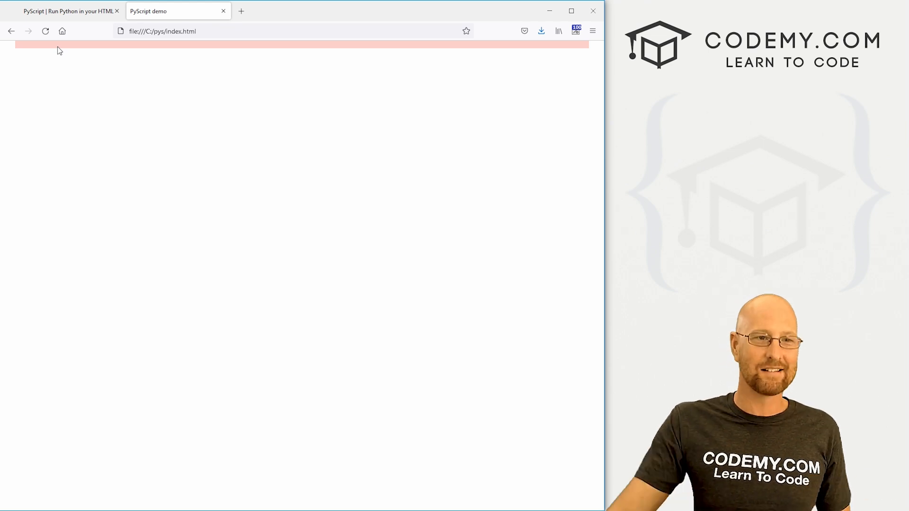
- Reload file:///C:/pys/index.html in Firefox so the Python code displays "Hello World!"
click(45, 31)
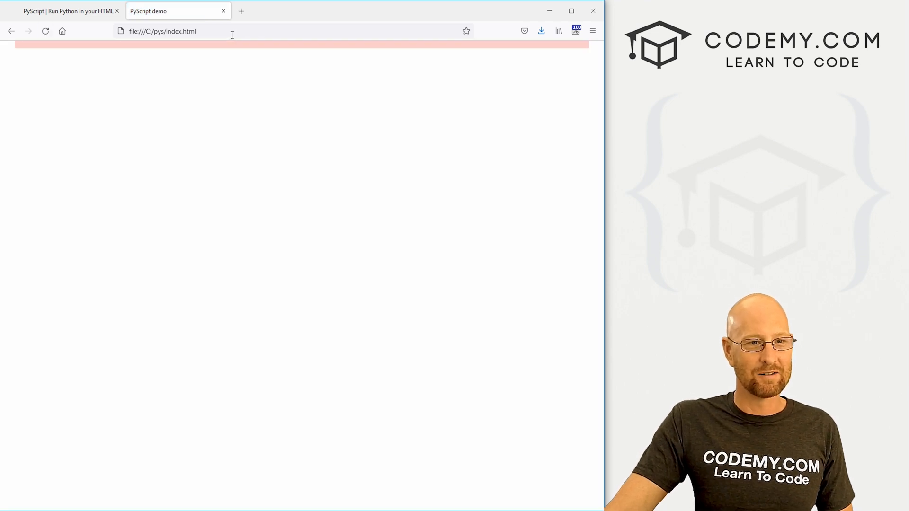
click(45, 31)
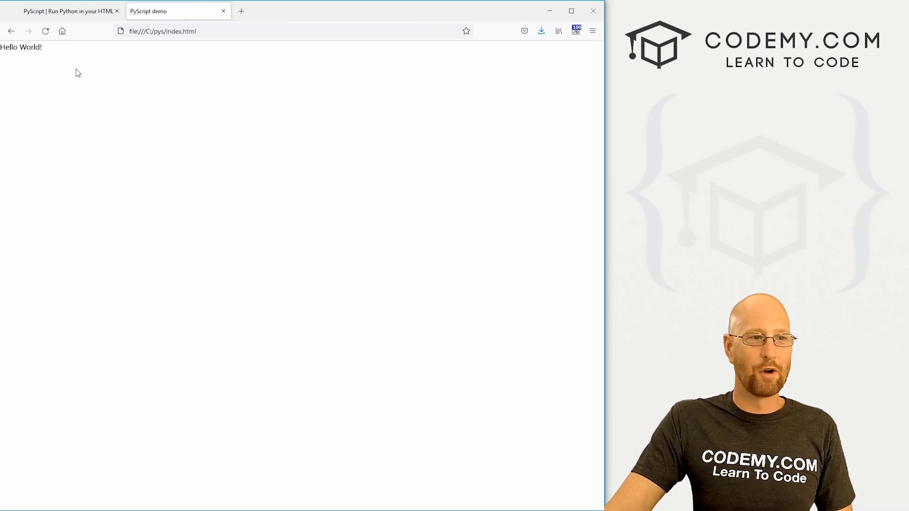
mouse_move(112, 91)
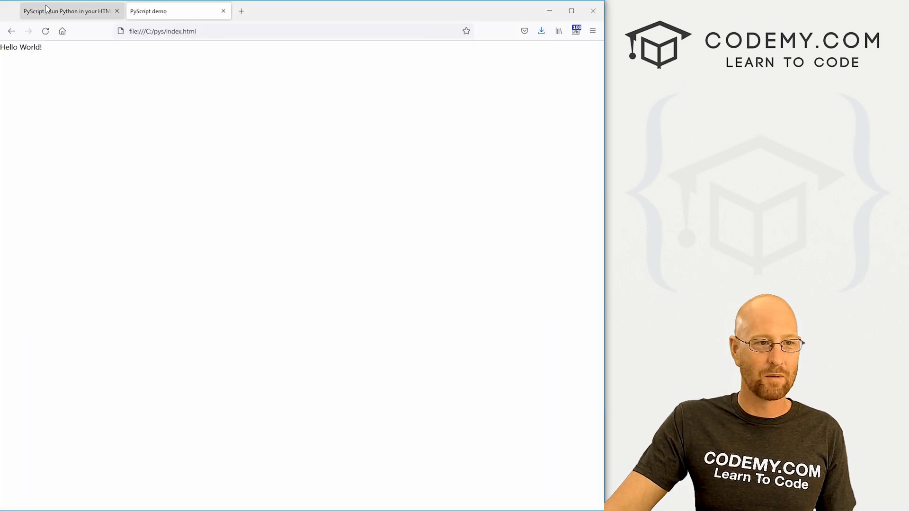
- Return to pyscript.net and bring up the 'Download PyScript now' steps
click(61, 11)
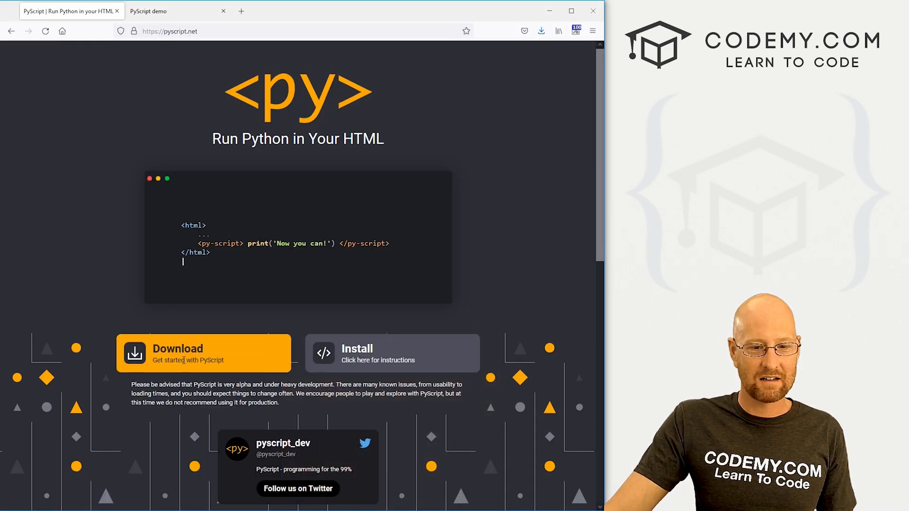
mouse_move(343, 346)
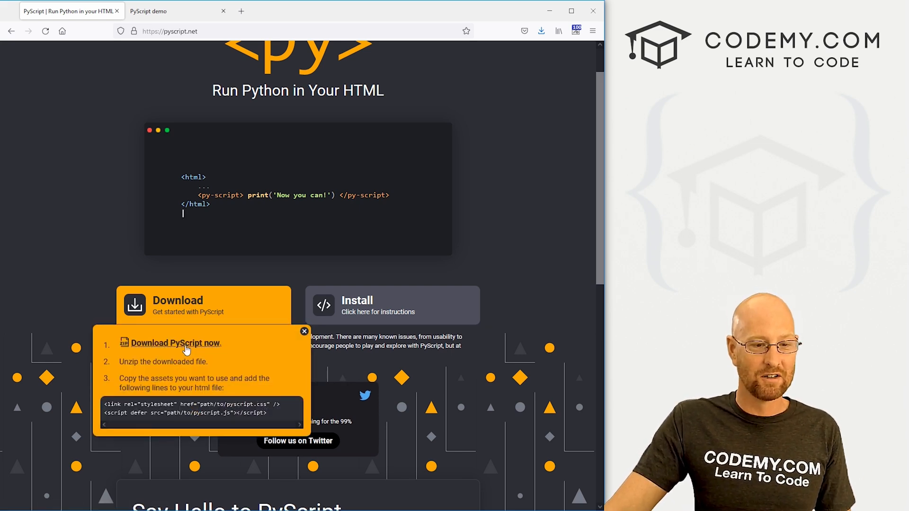
click(304, 331)
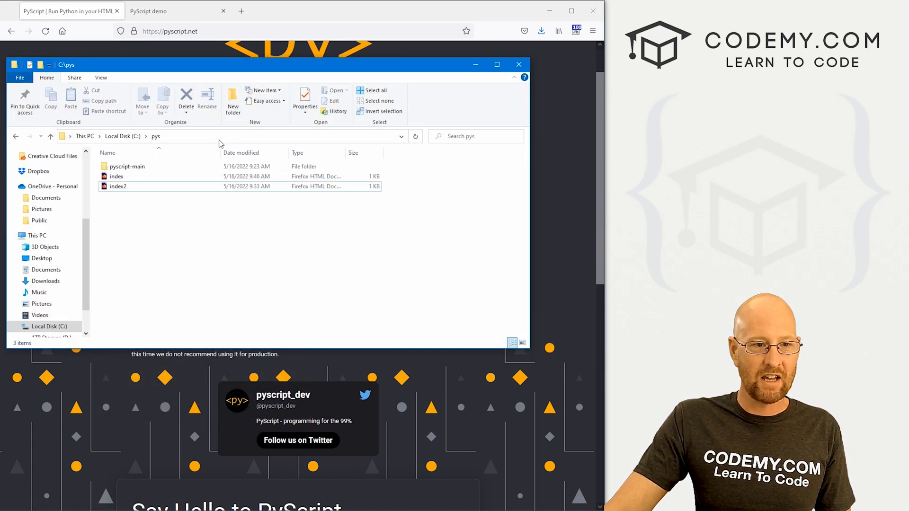
- Browse pyscript-main into pyscriptjs/src and open the pyscript Python file
click(127, 167)
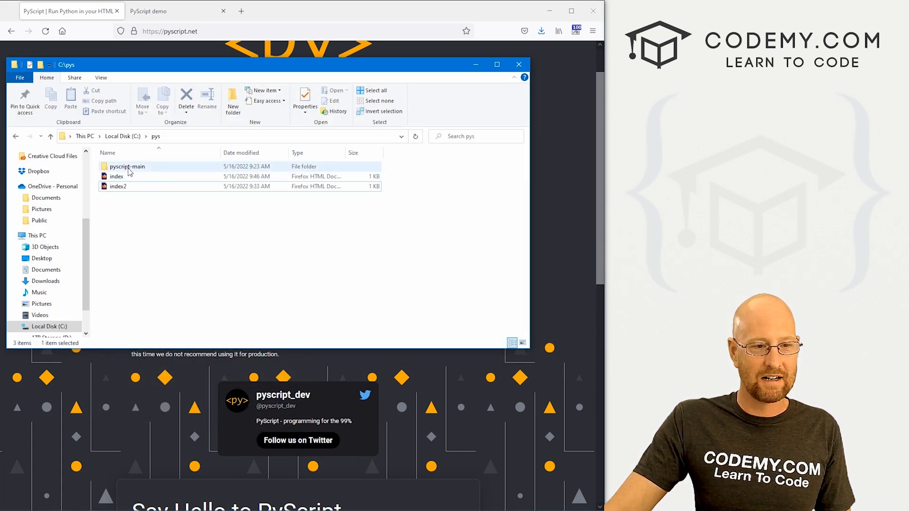
double_click(127, 166)
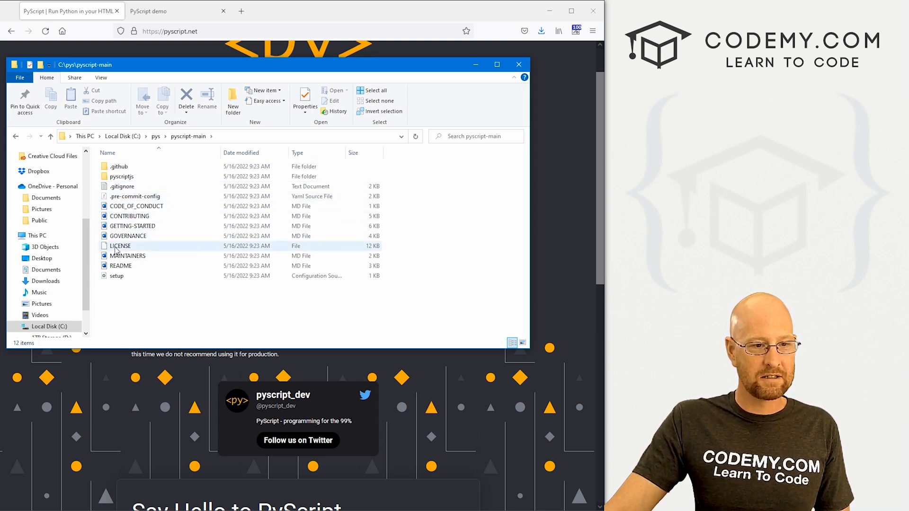
click(120, 265)
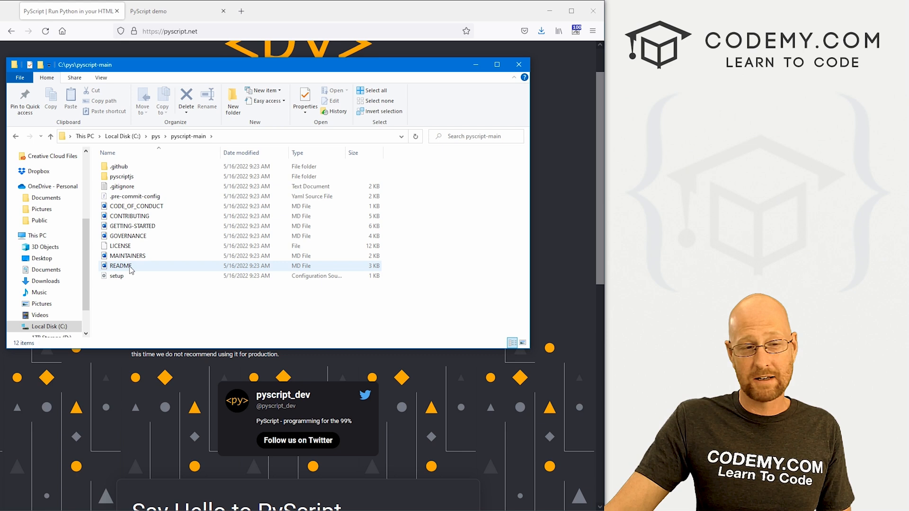
double_click(122, 176)
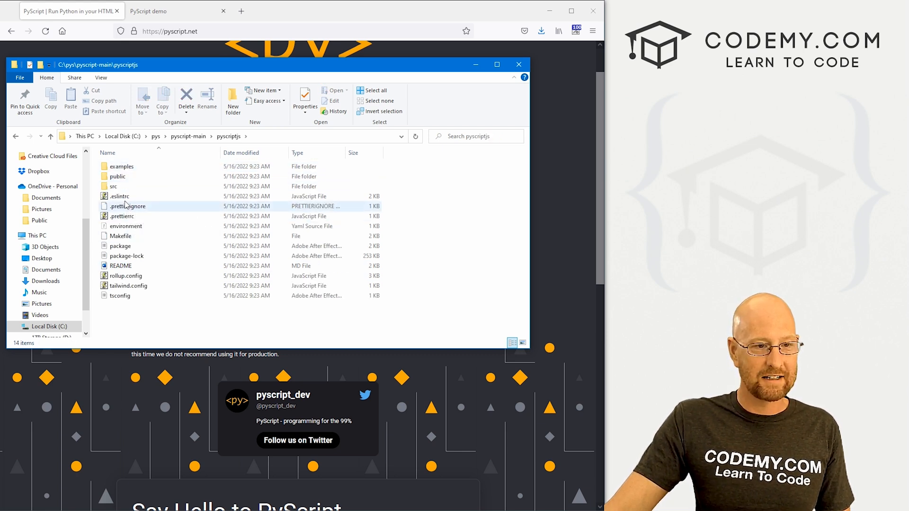
double_click(113, 186)
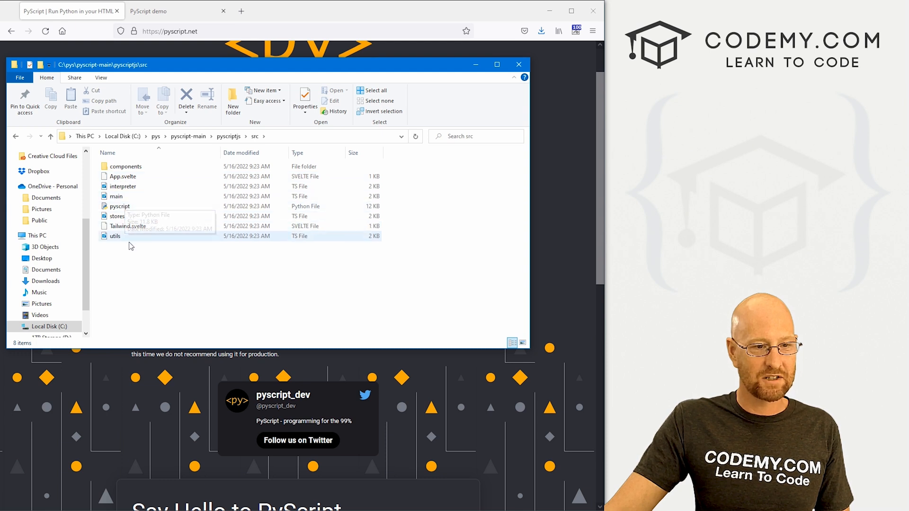
double_click(126, 166)
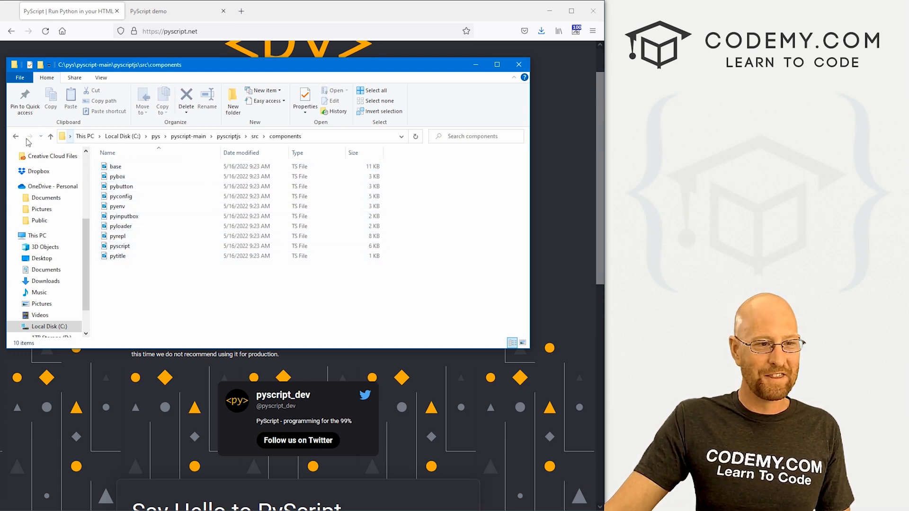
- Browse the examples folder down to handtrack's lib, go back, then close File Explorer
click(16, 136)
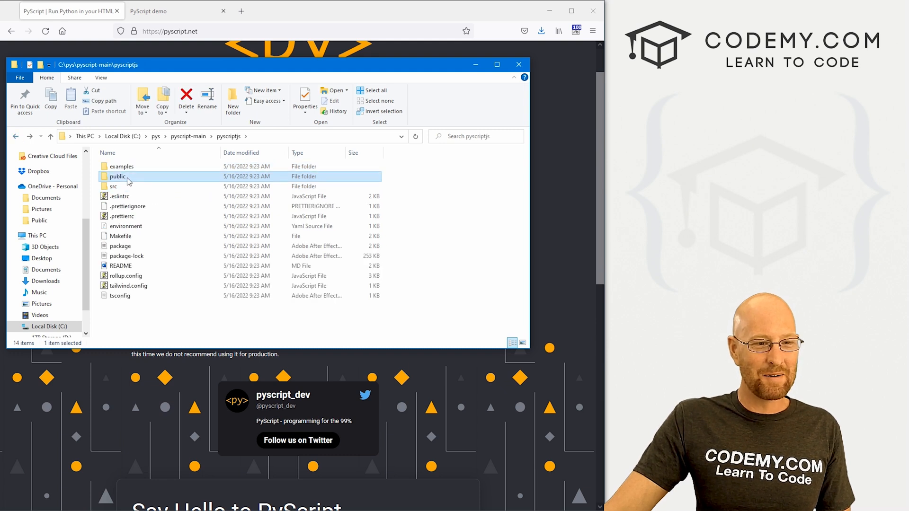
double_click(117, 176)
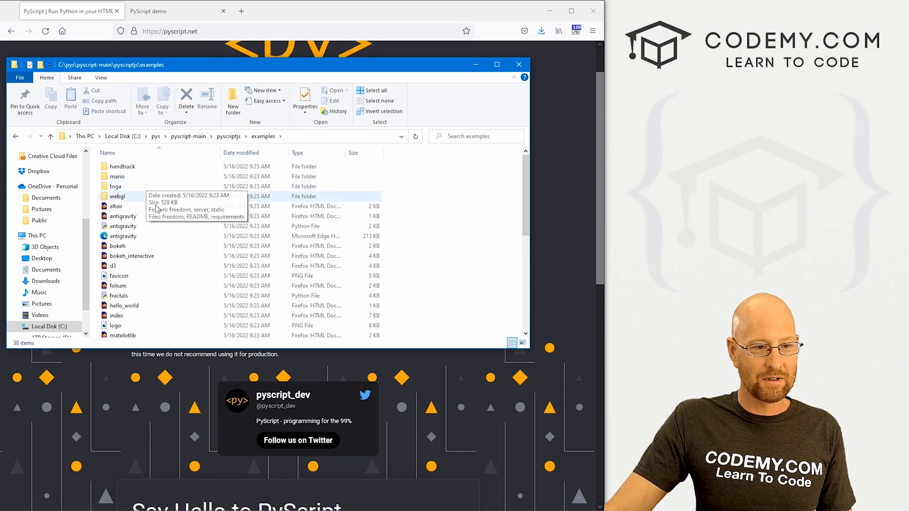
scroll(down, 3)
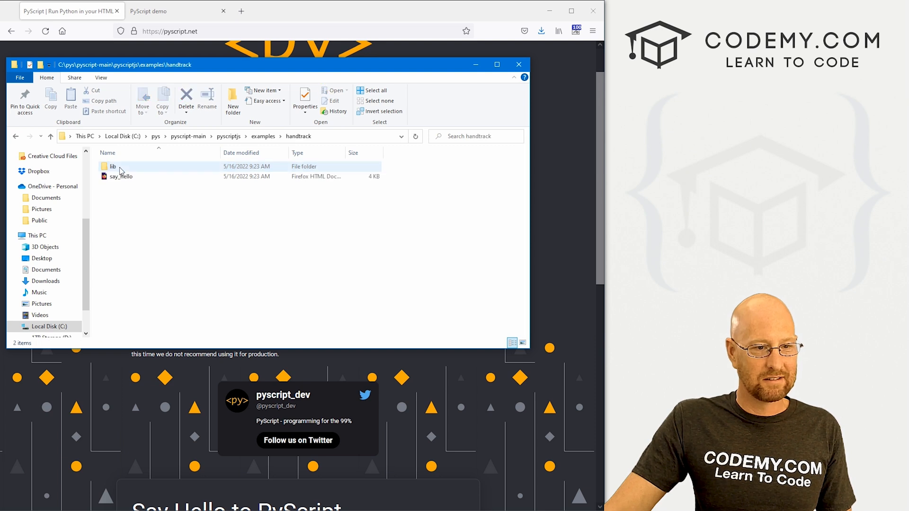
double_click(112, 167)
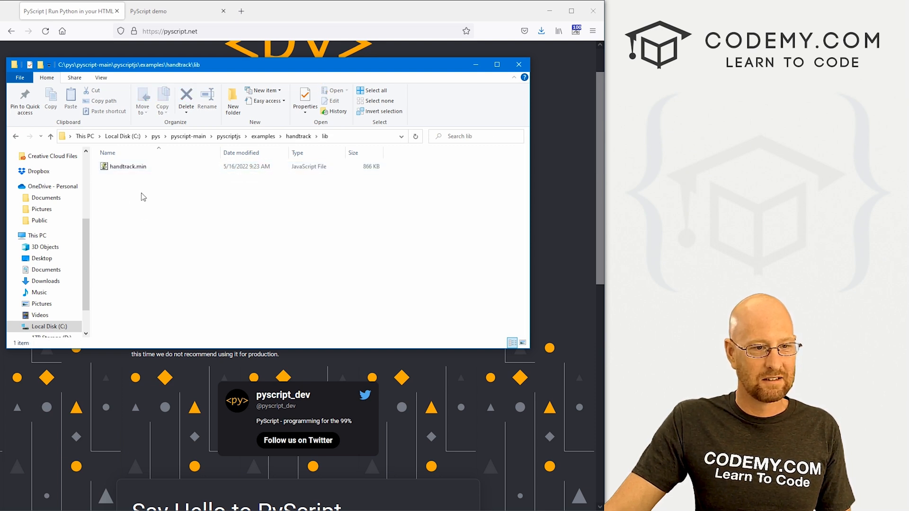
click(15, 136)
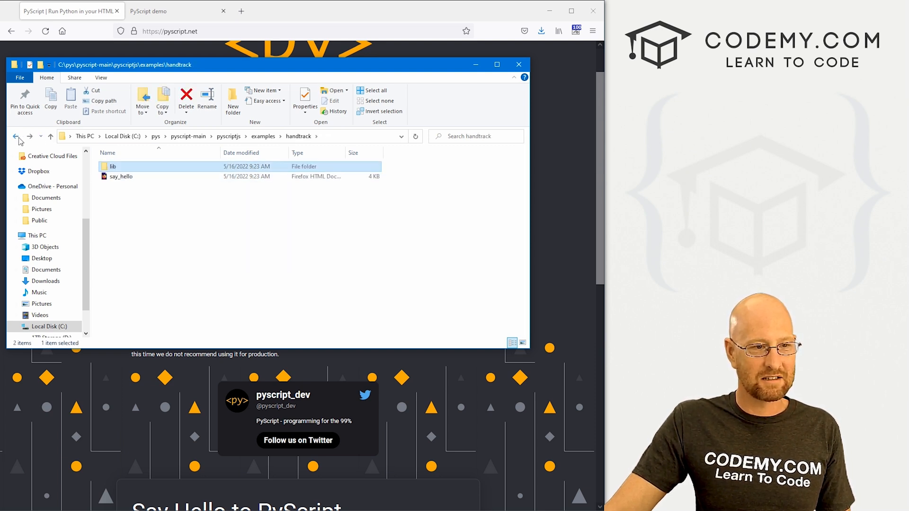
click(18, 136)
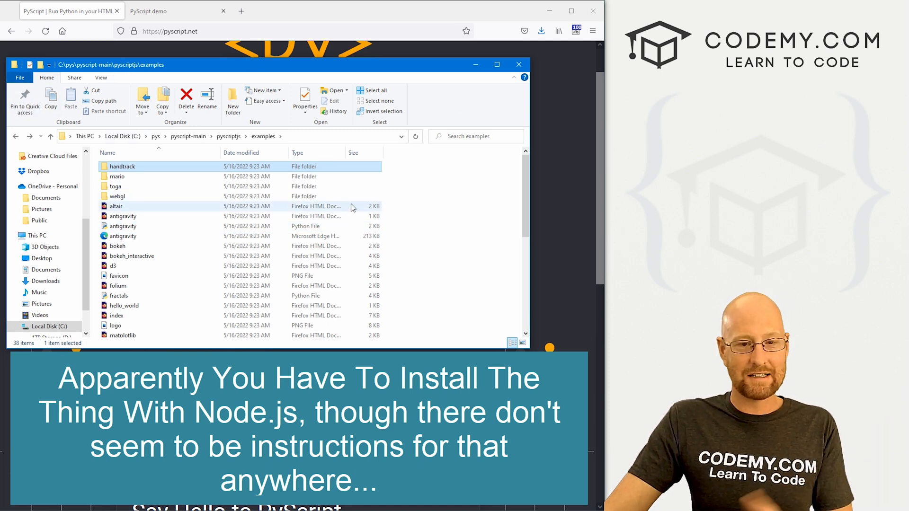
click(518, 64)
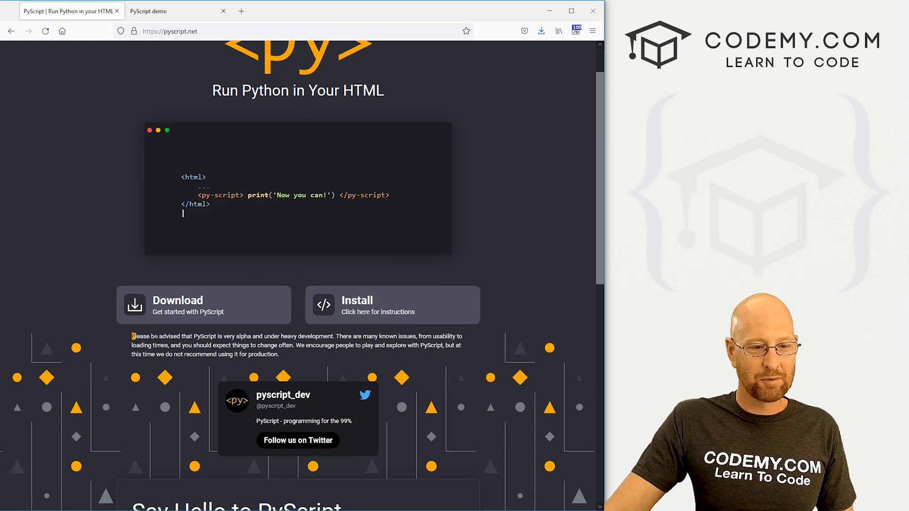
drag(131, 336, 287, 336)
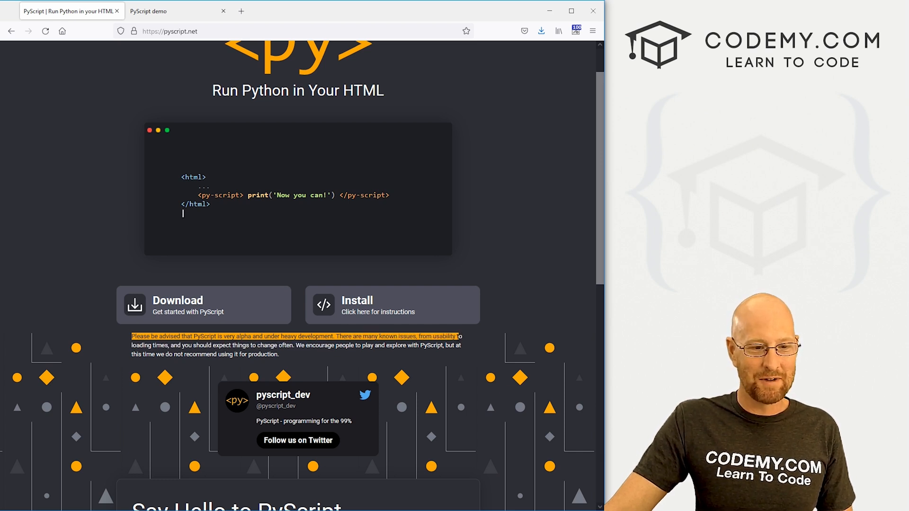
drag(458, 336, 261, 345)
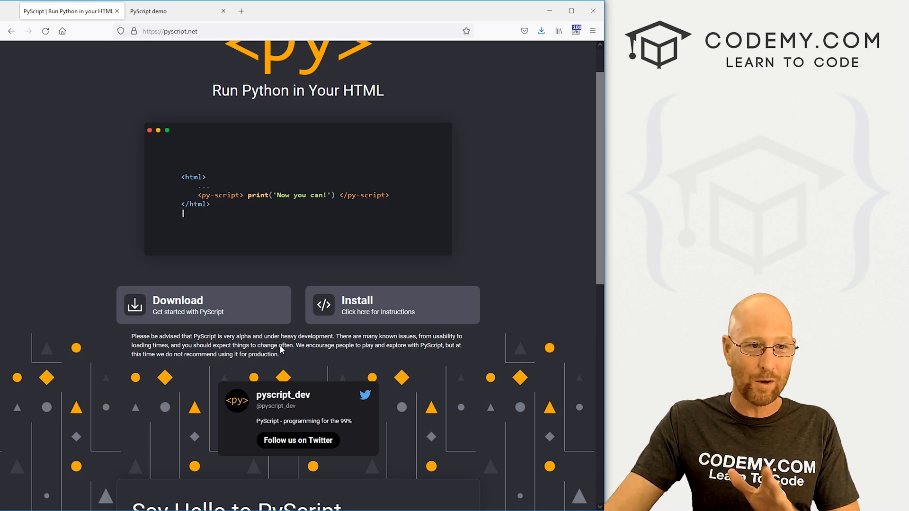
- Define my_num = 41 and print f"Hello World! {my_num}" in the py-script block
click(169, 11)
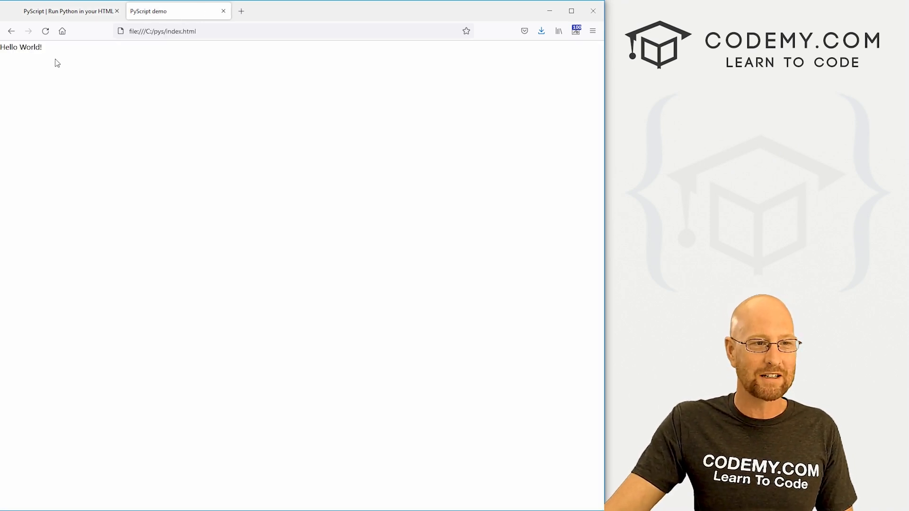
mouse_move(260, 204)
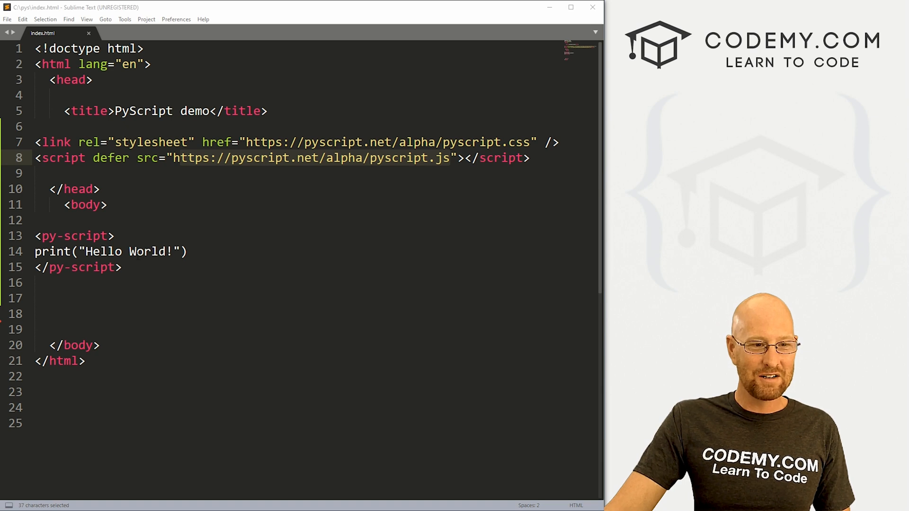
text(my)
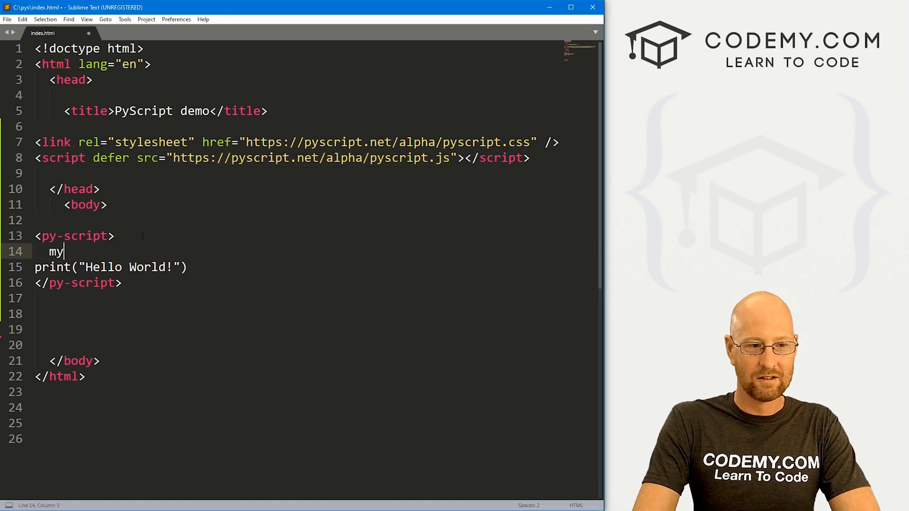
text(_num =)
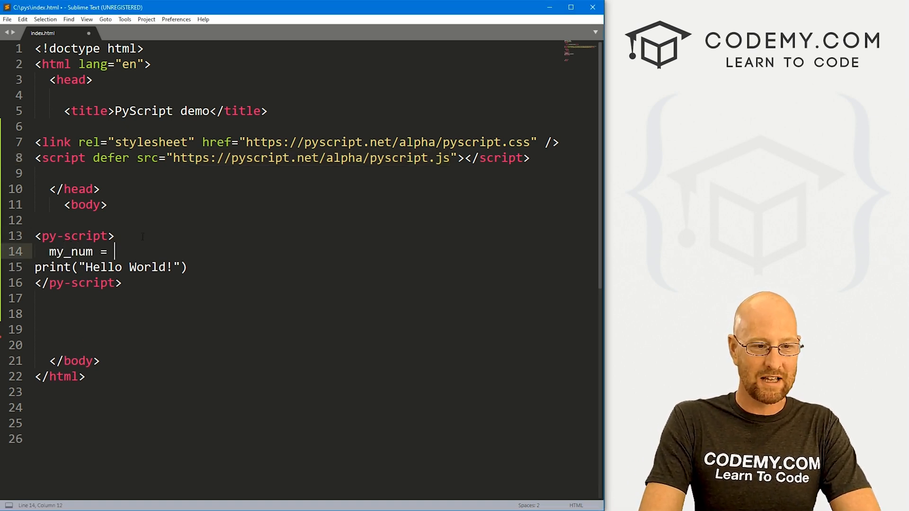
text(41)
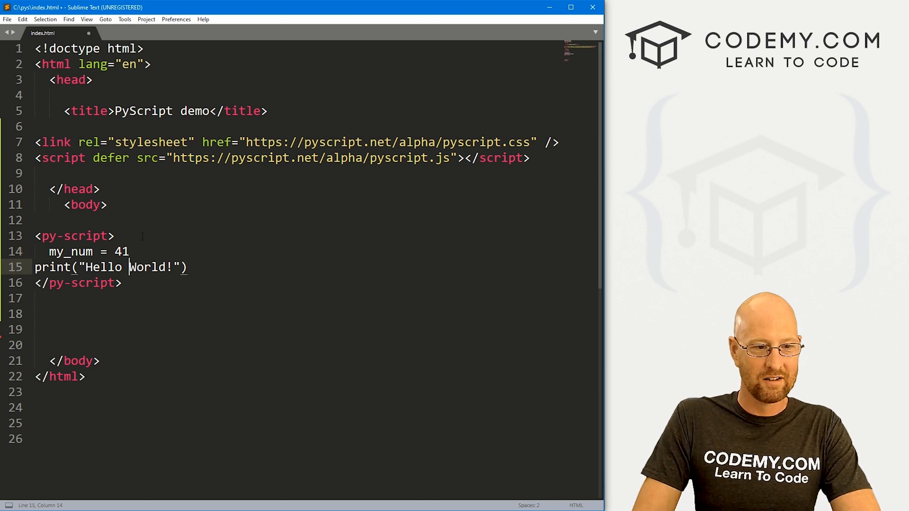
text(f)
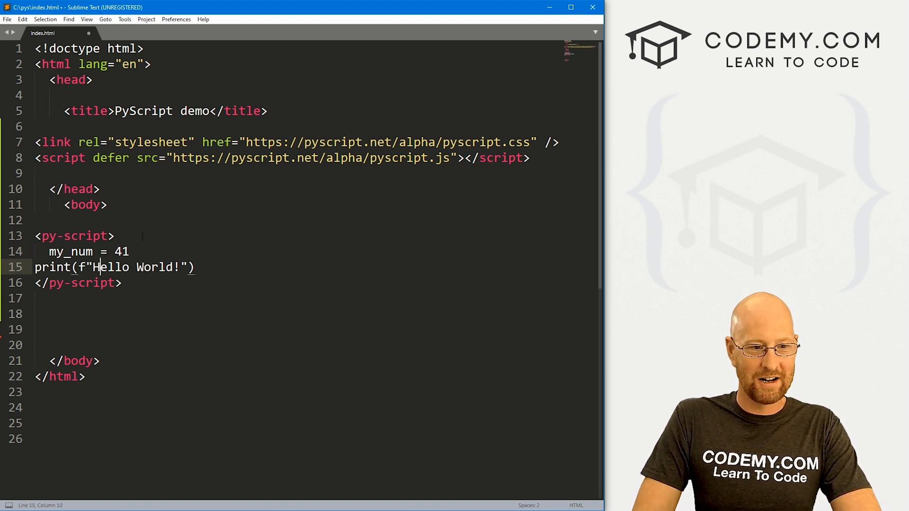
text({})
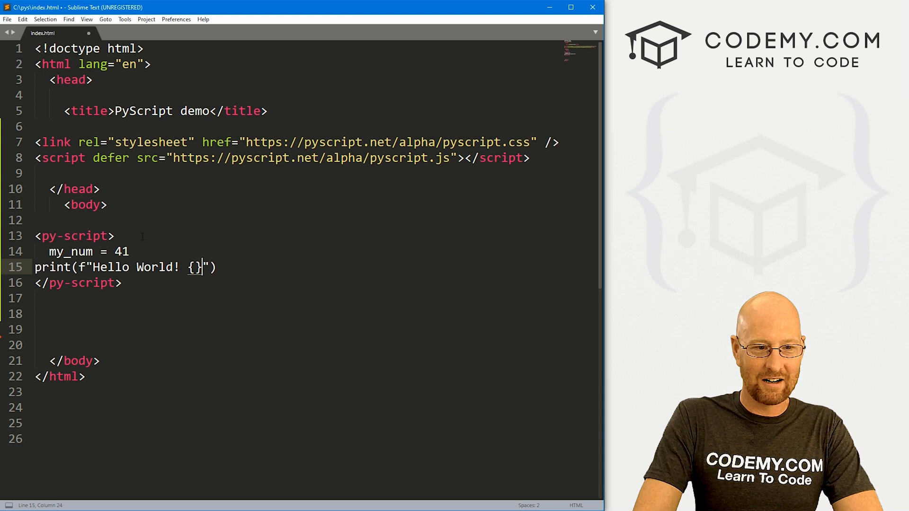
text(my_)
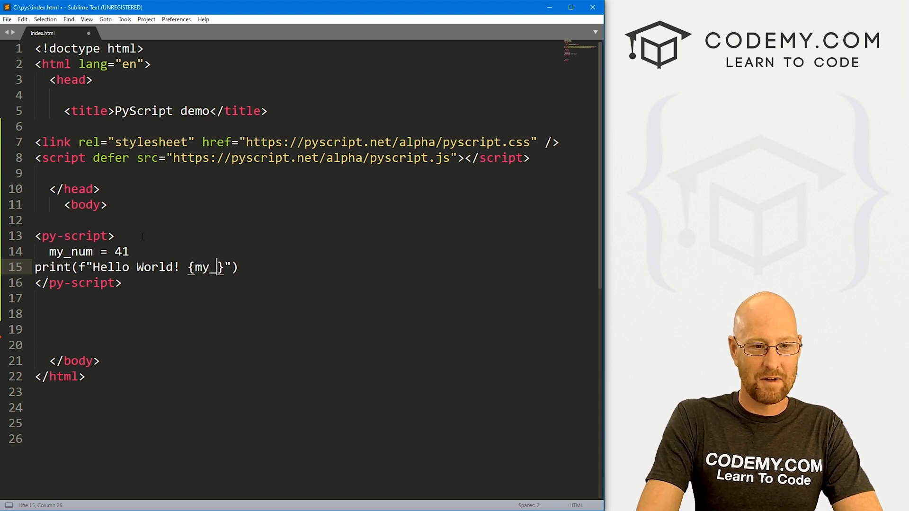
text(num)
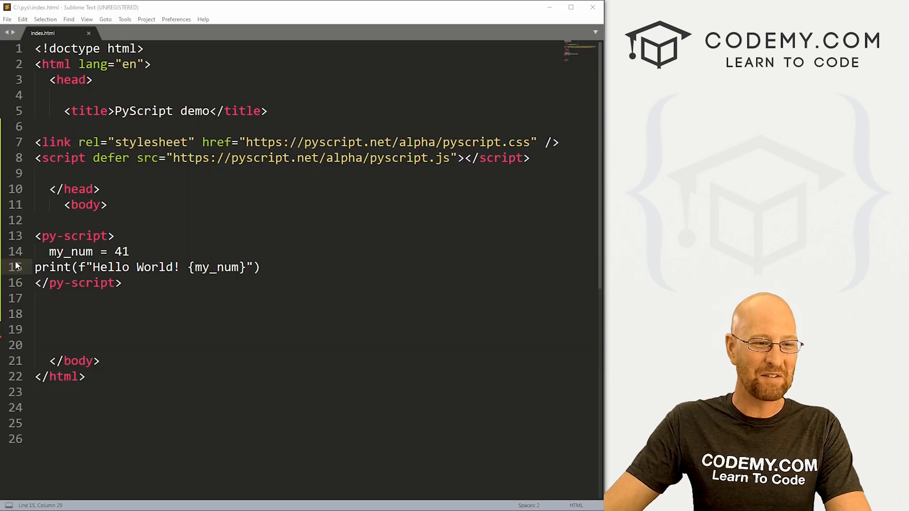
- Add a list of John, Tina, Steve and Mary plus a loop printing each name, then save
click(116, 267)
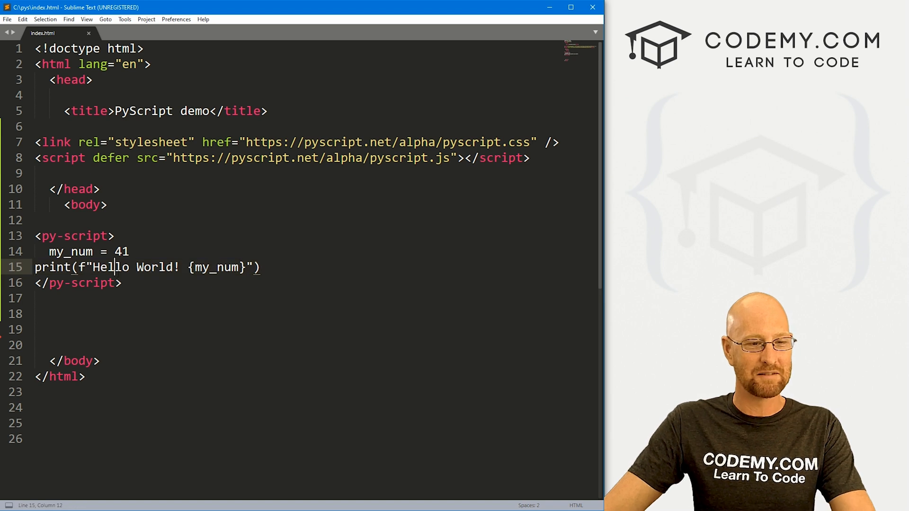
key(ctrl+s)
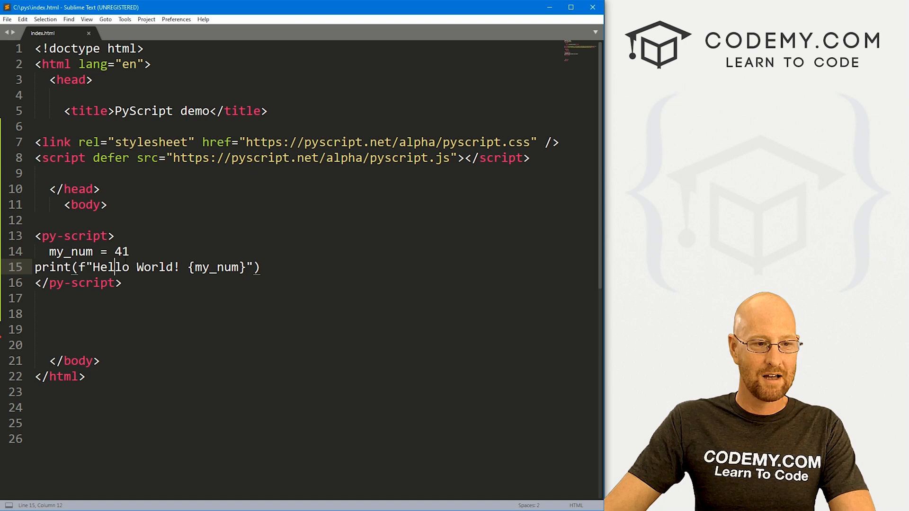
key(Enter)
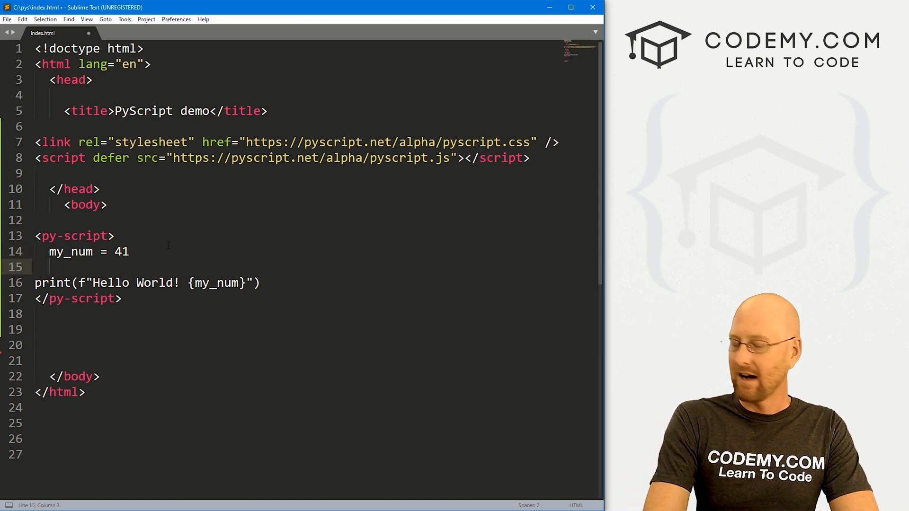
text(name = {})
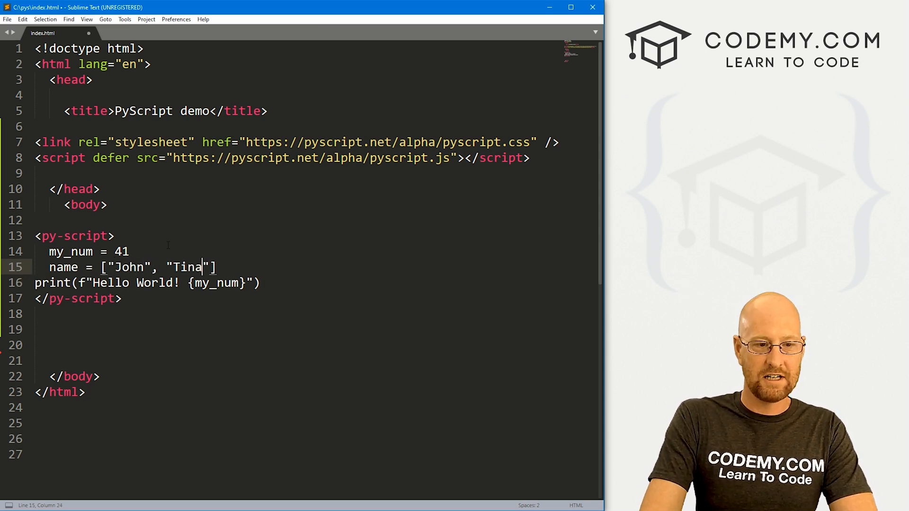
text(, "Steve")
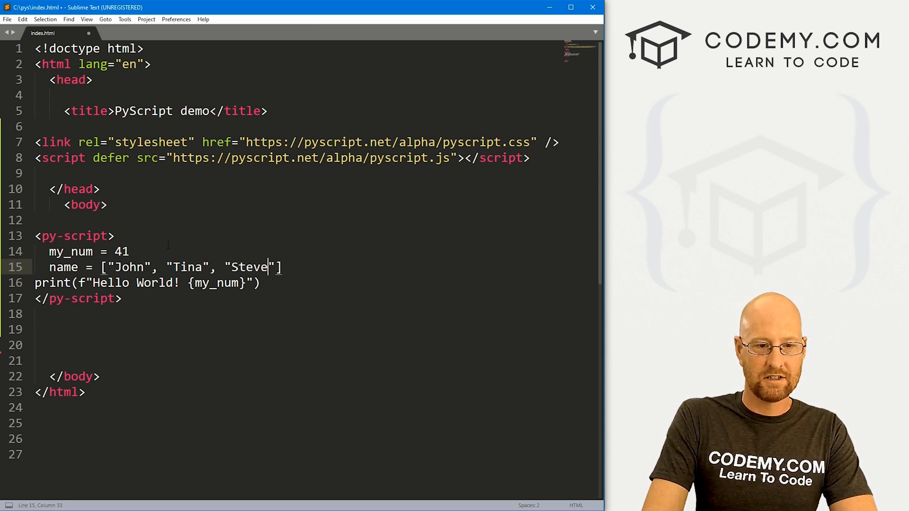
text(, "Mary")
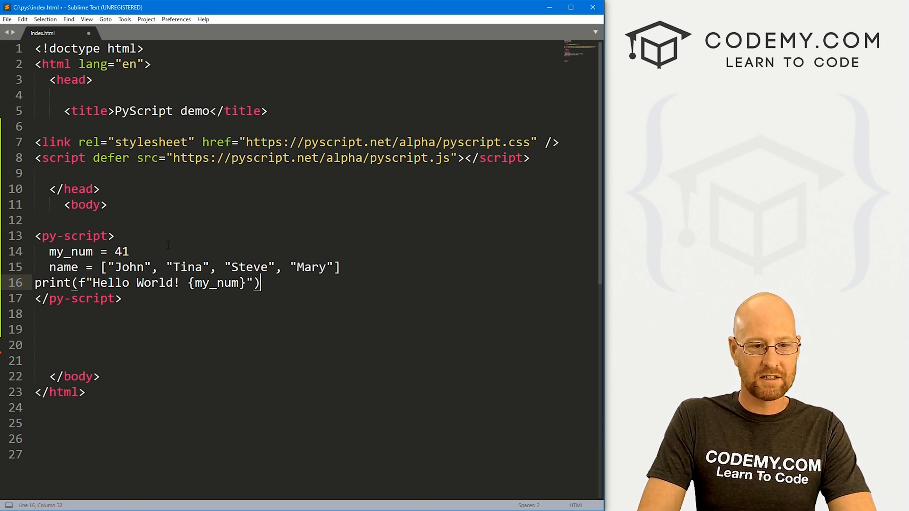
key(Enter)
text(for name in names:)
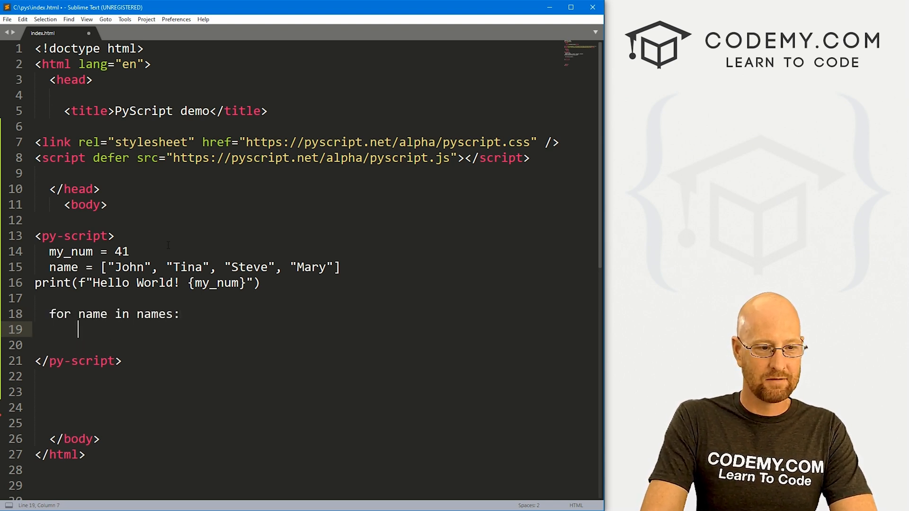
text(print(name))
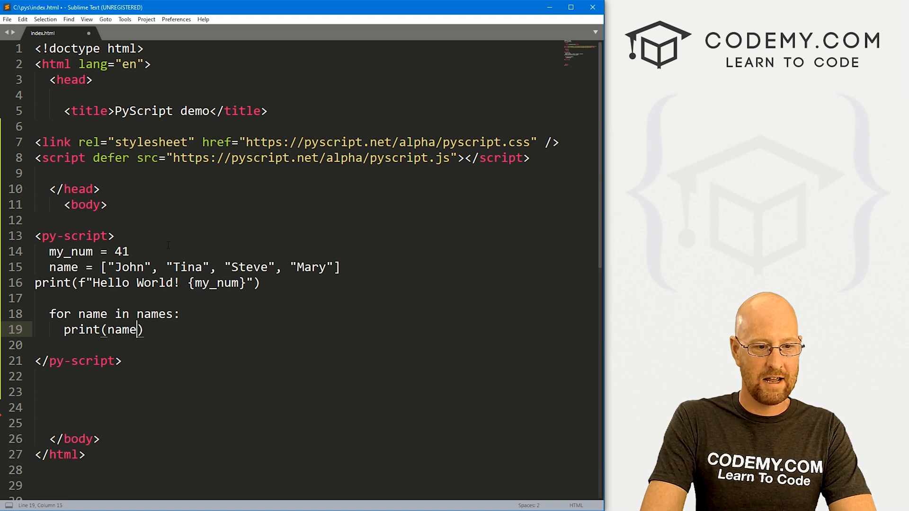
key(ctrl+s)
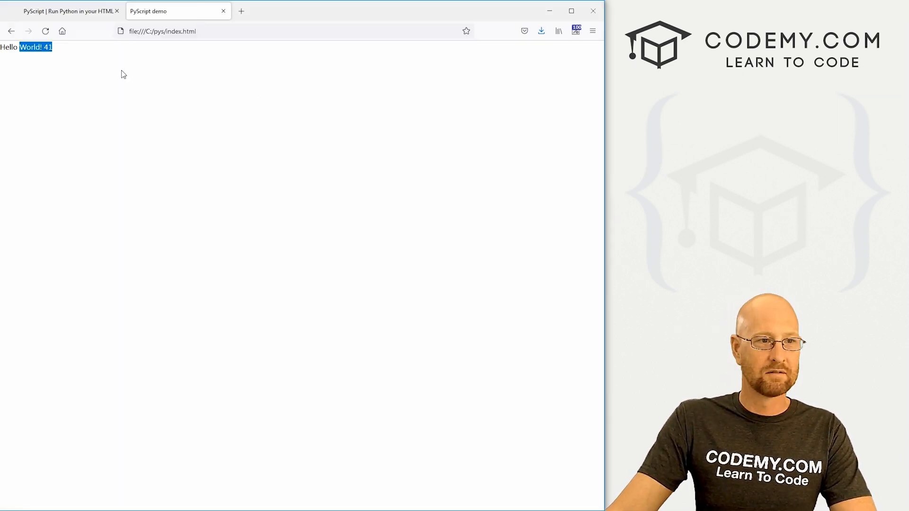
- Rename the list on line 15 to names and reload Firefox to show all four names
click(45, 31)
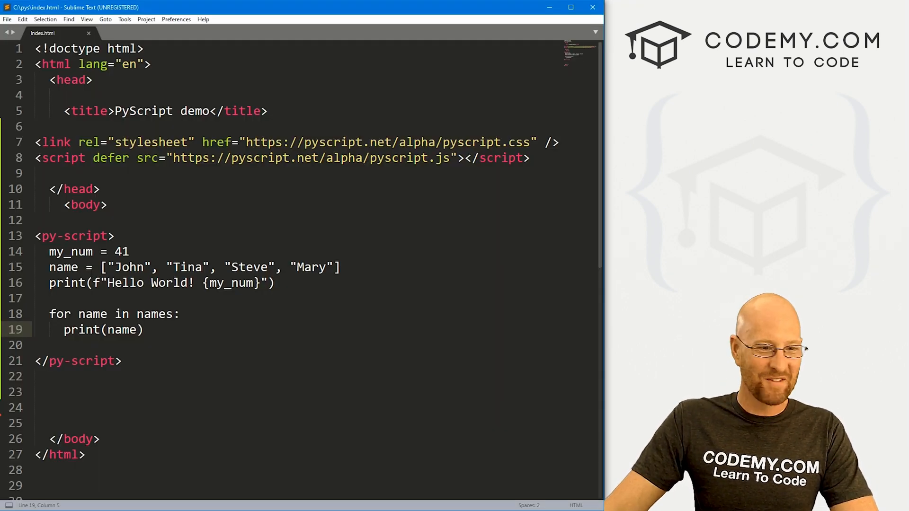
click(76, 267)
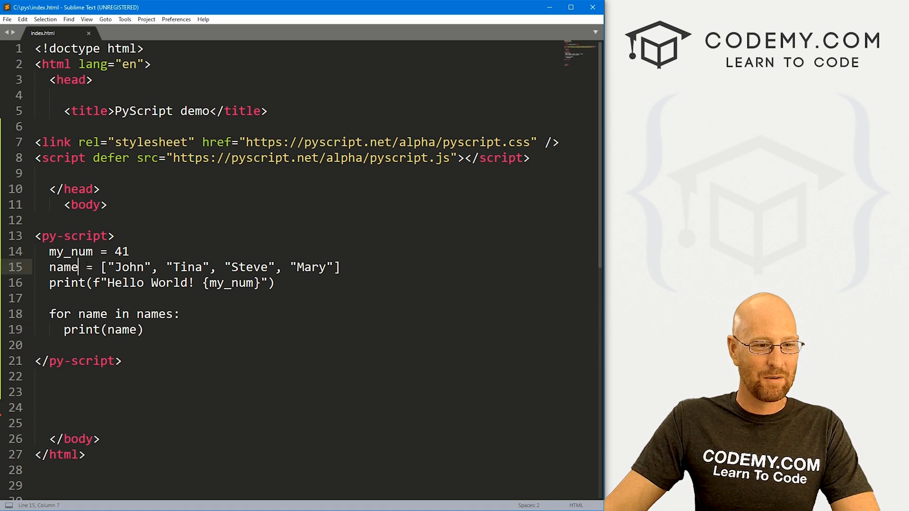
text(s)
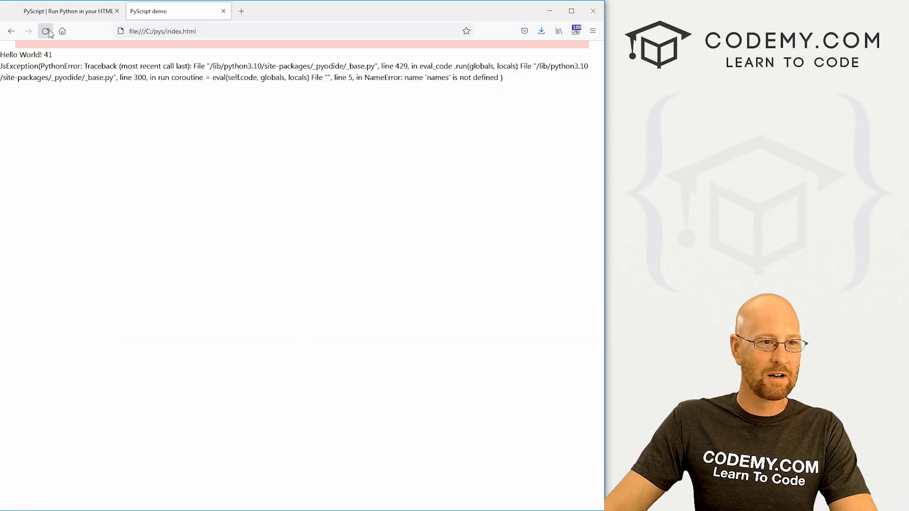
click(46, 31)
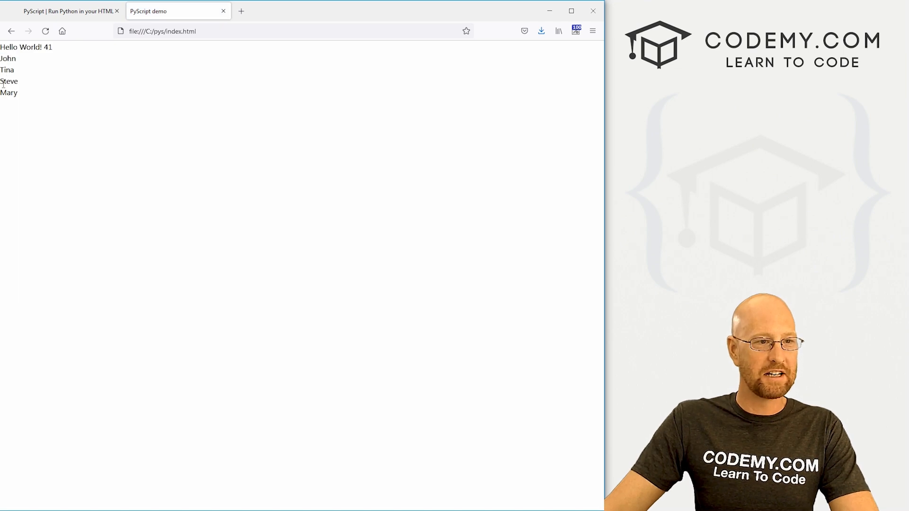
drag(0, 58, 18, 92)
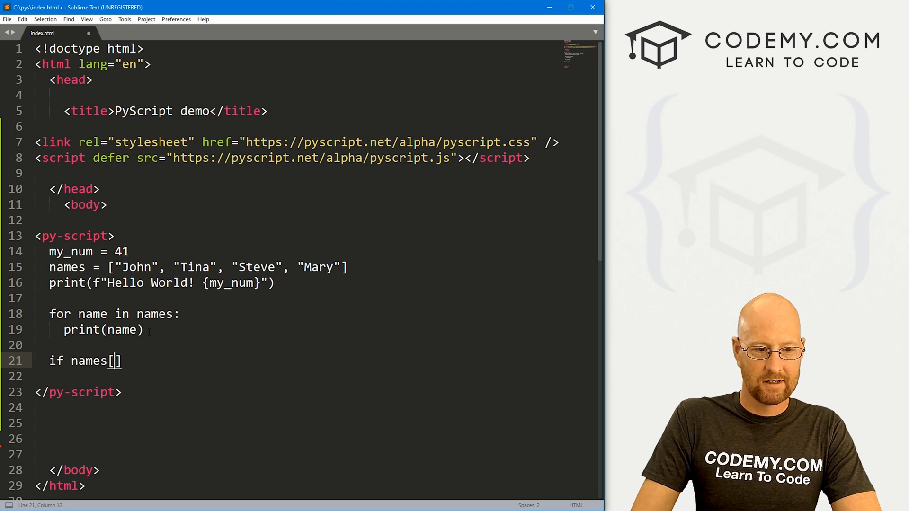
- Write if names[0] == "John" printing Hello John!, else printing Hello {names[0]}
text(0] ==)
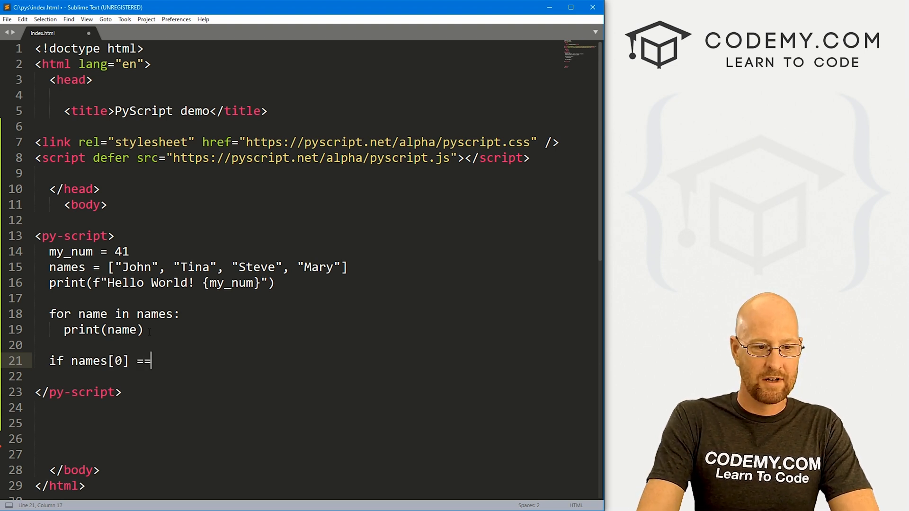
text("John":)
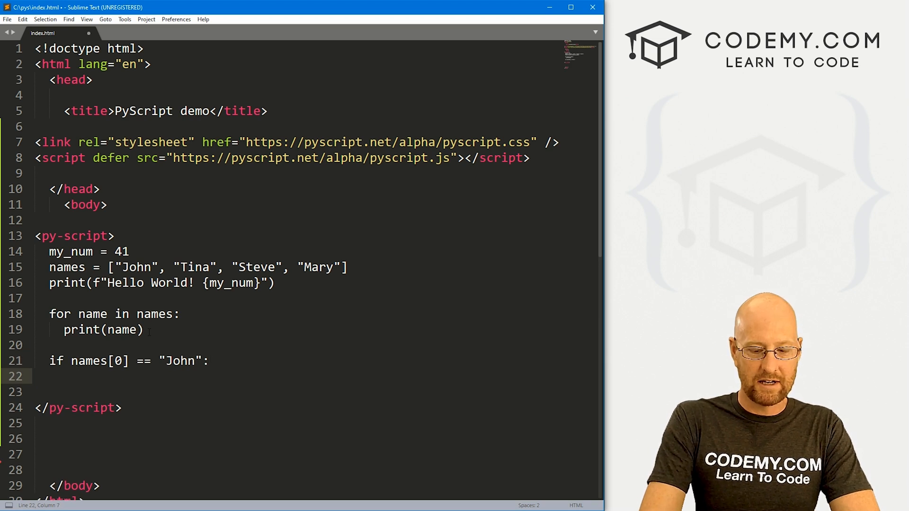
text(print(f""))
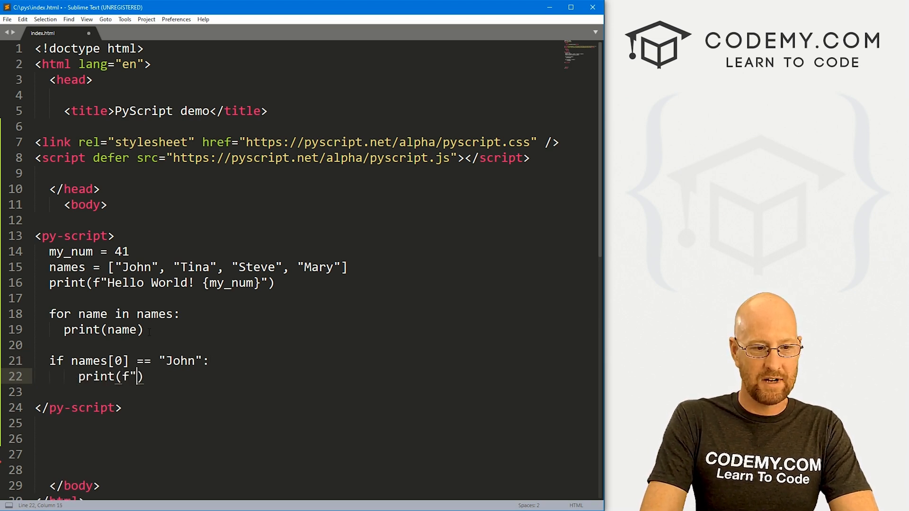
text(Hello John!)
click(312, 391)
text(else:)
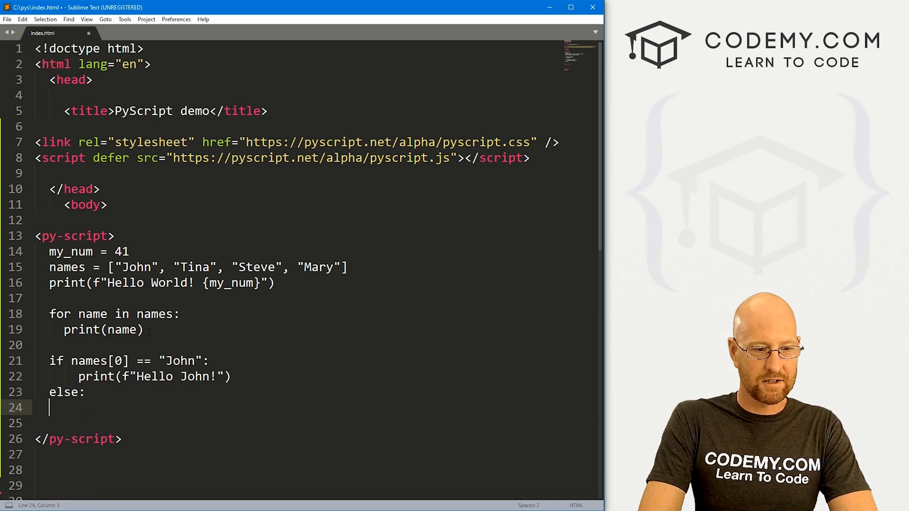
text(print(""))
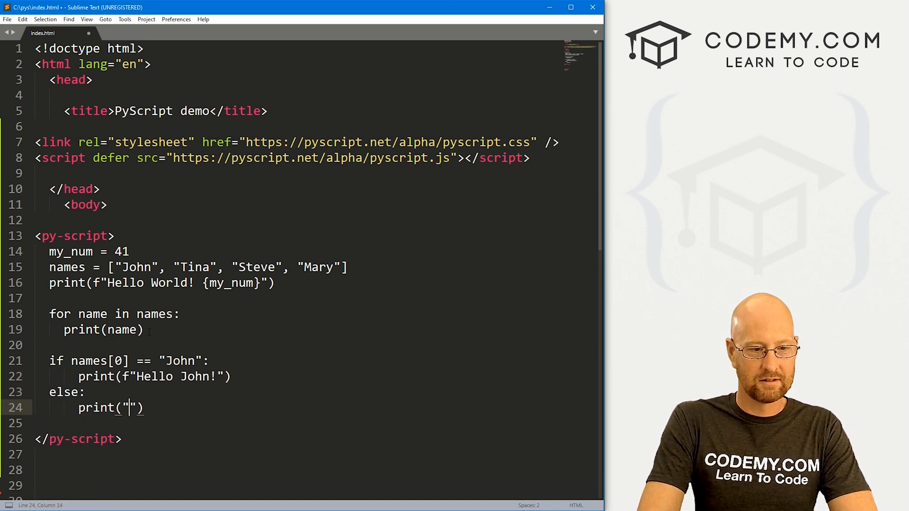
text(f)
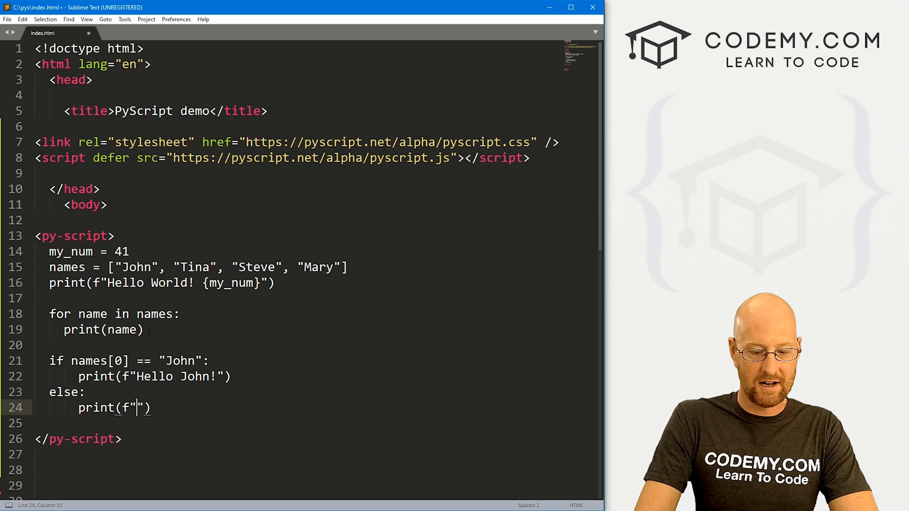
text(Hello {})
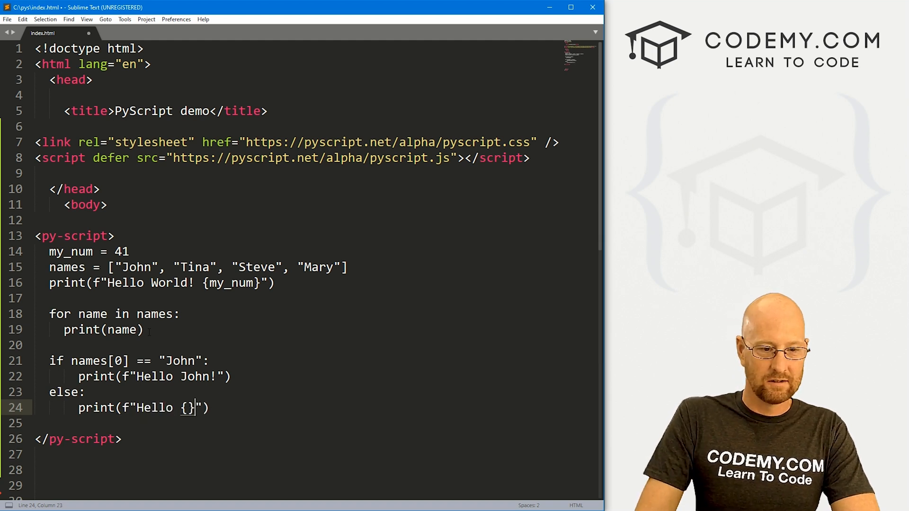
text(names[])
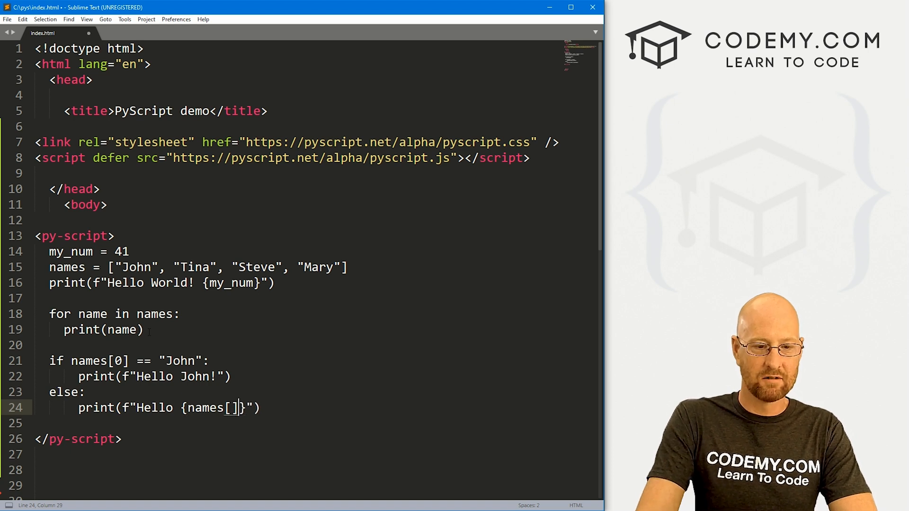
text(0)
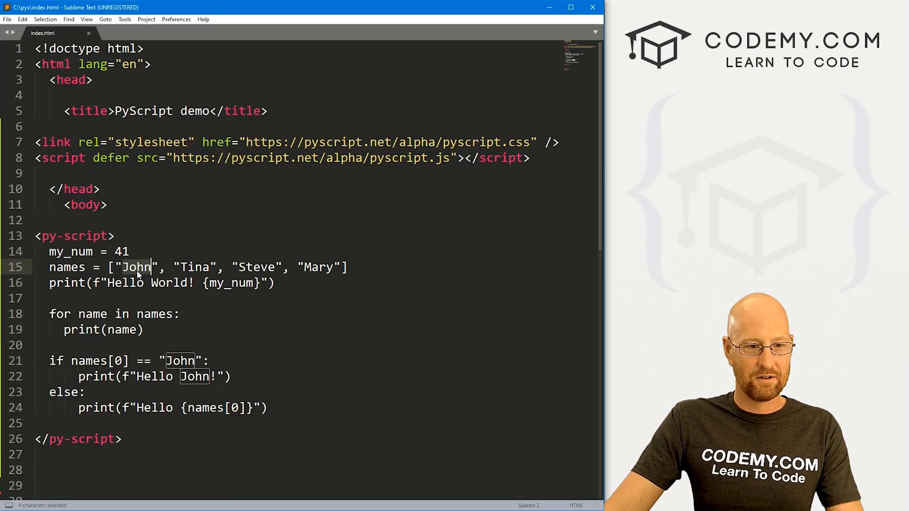
- Change the first name in the list from John to Tim
text(Tim)
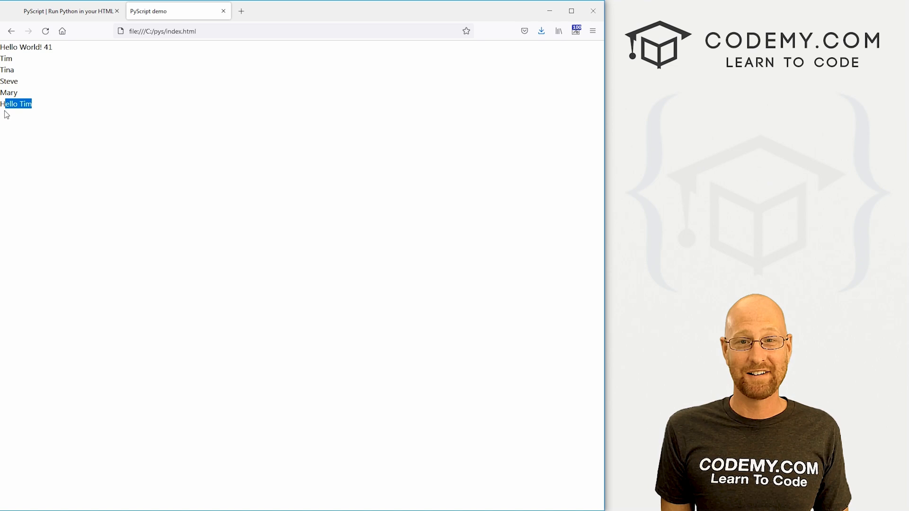
- From pyscript.net's Install section, open PyScript's GitHub GETTING-STARTED.md guide and scroll through it
click(66, 12)
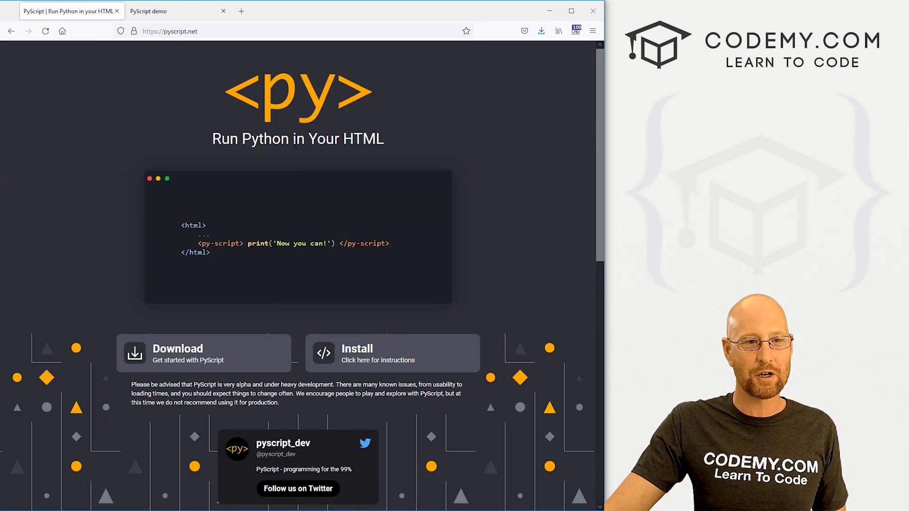
scroll(down, 3)
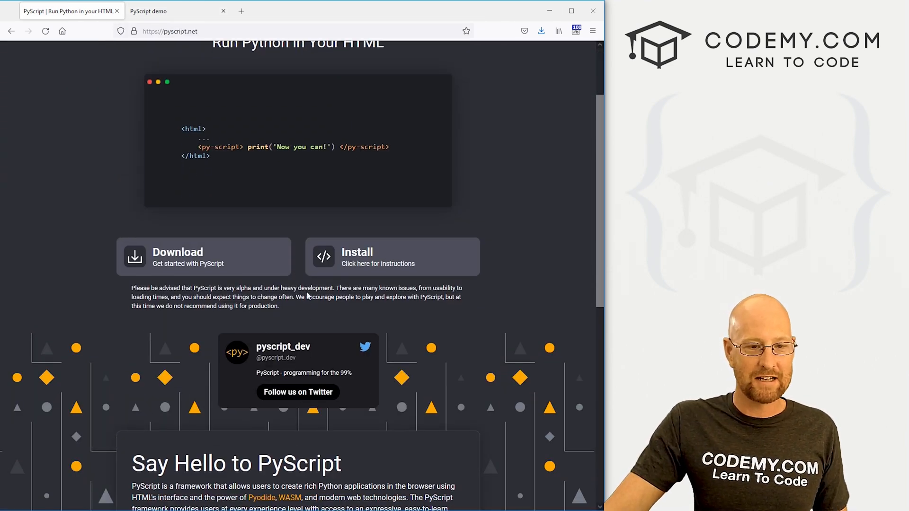
click(392, 256)
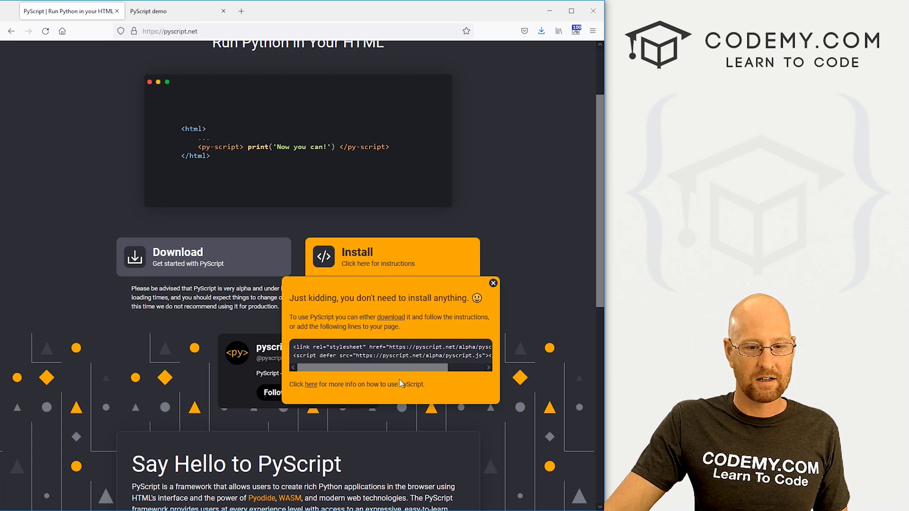
click(310, 384)
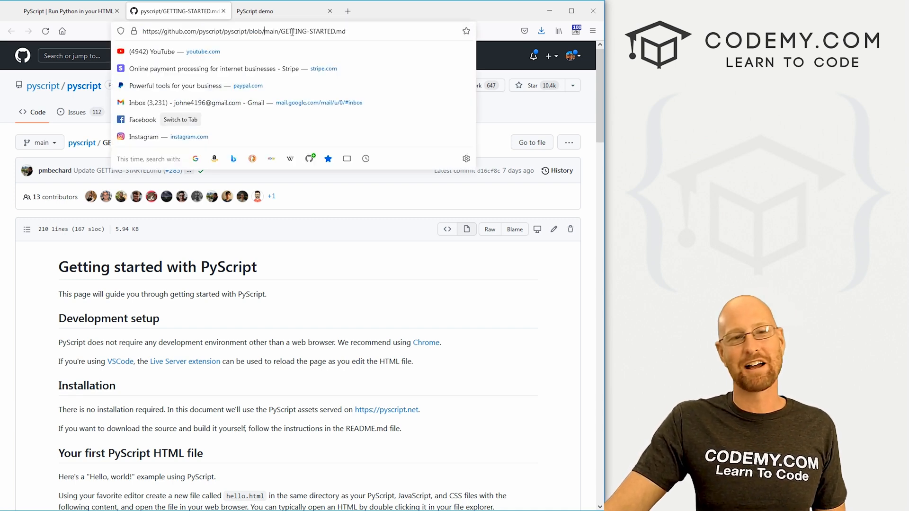
double_click(312, 31)
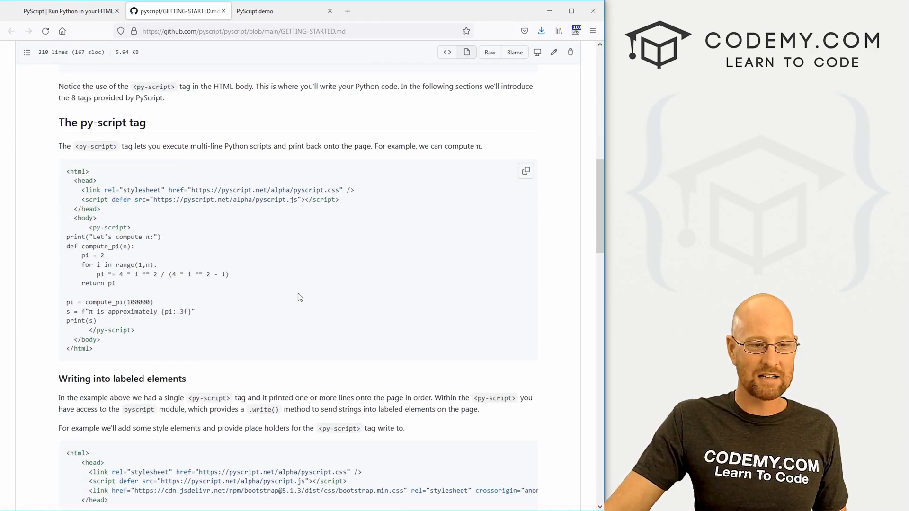
scroll(down, 3)
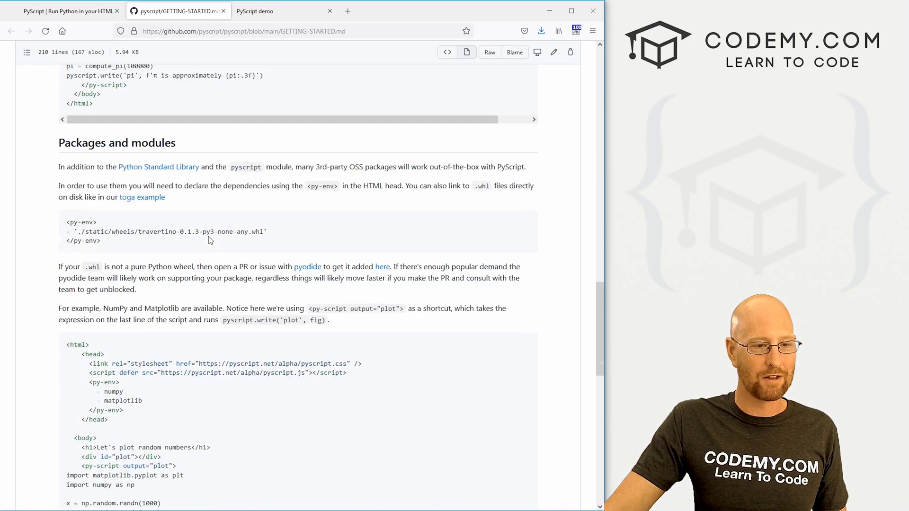
scroll(up, 3)
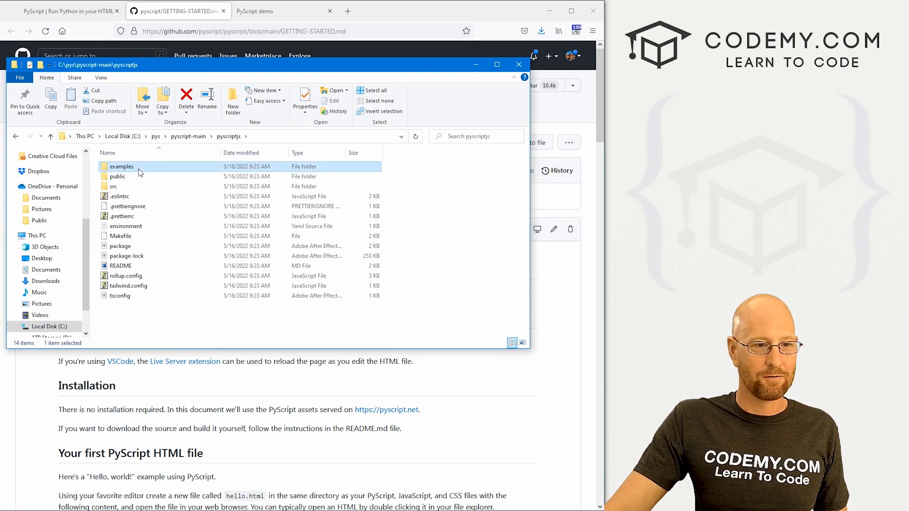
- Browse into the pyscriptjs examples folder, then the mario example and its subfolder
double_click(121, 166)
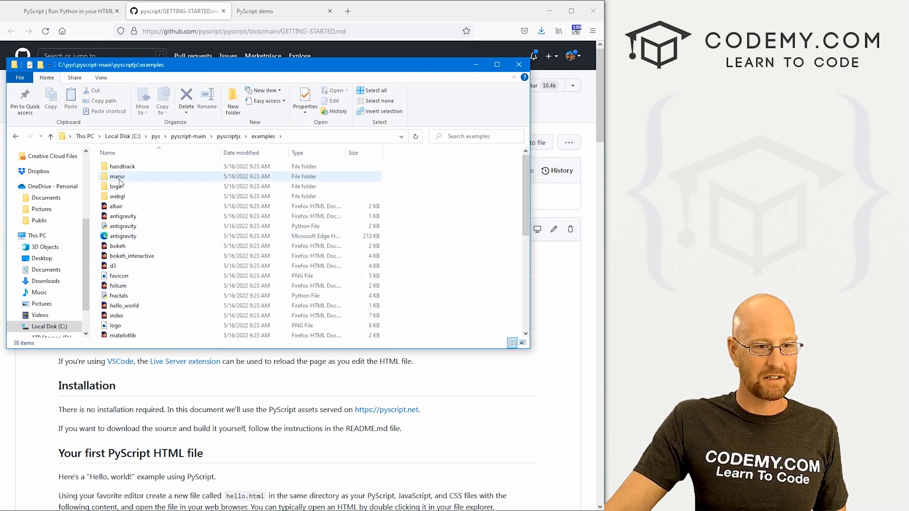
double_click(117, 176)
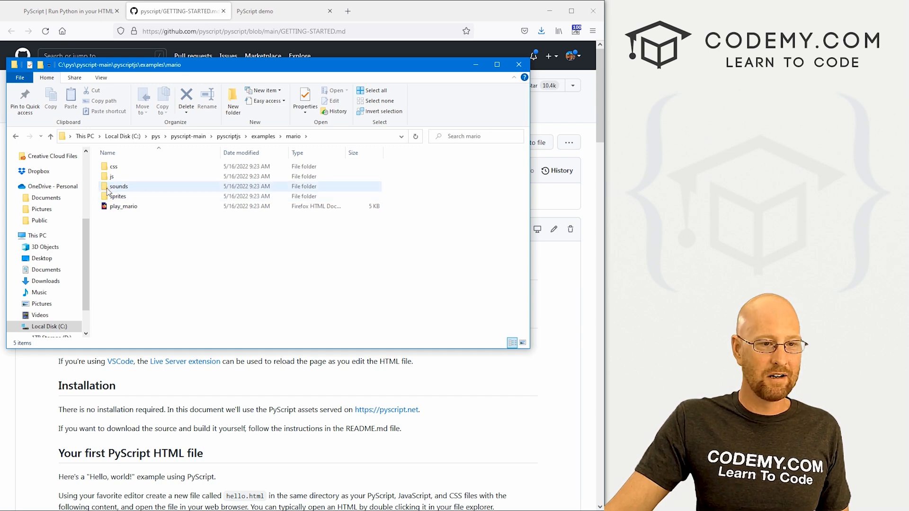
double_click(113, 176)
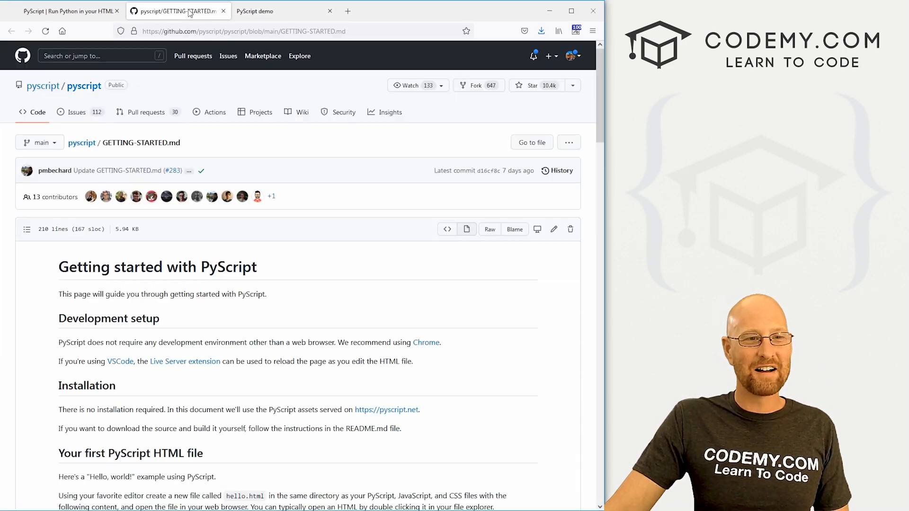
- Return Firefox to the 'PyScript | Run Python in your HTML' homepage tab
click(66, 11)
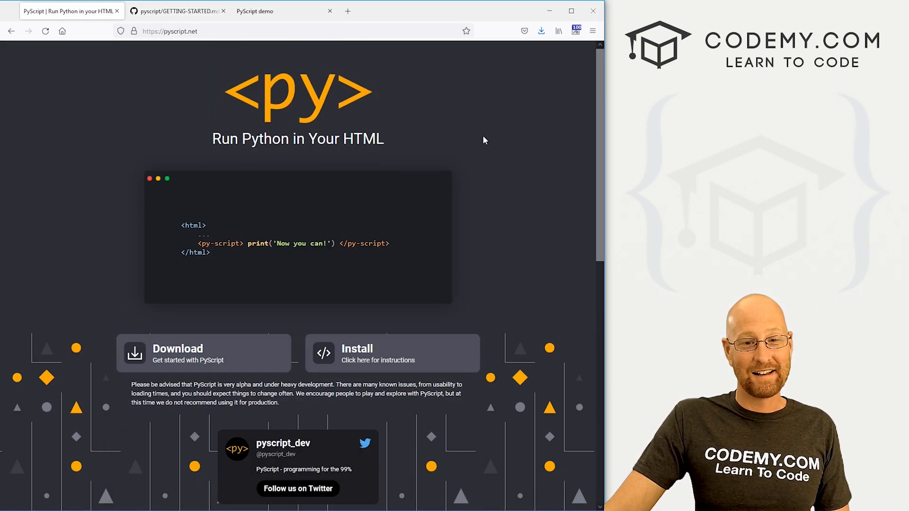
mouse_move(404, 140)
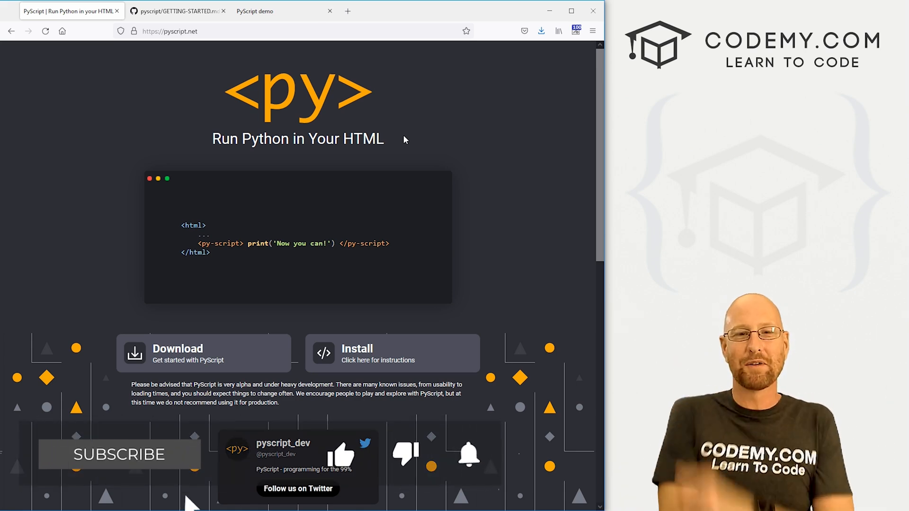
click(119, 454)
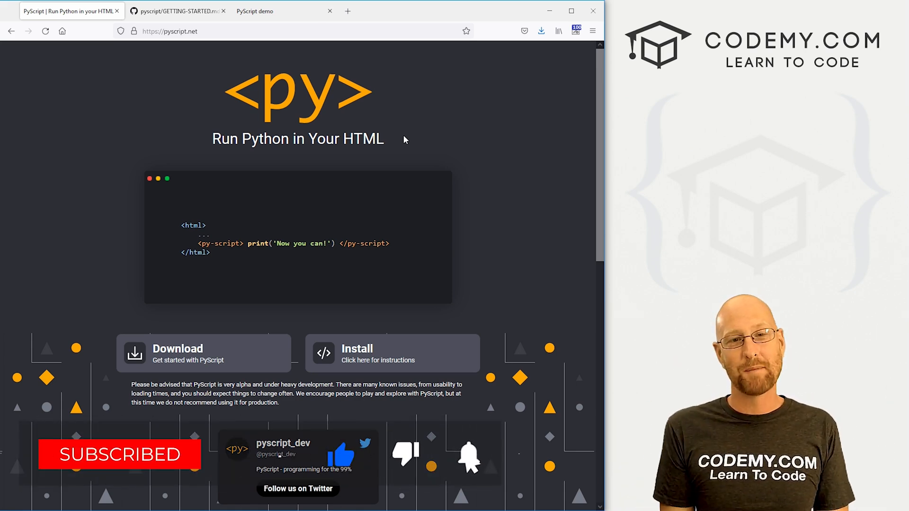